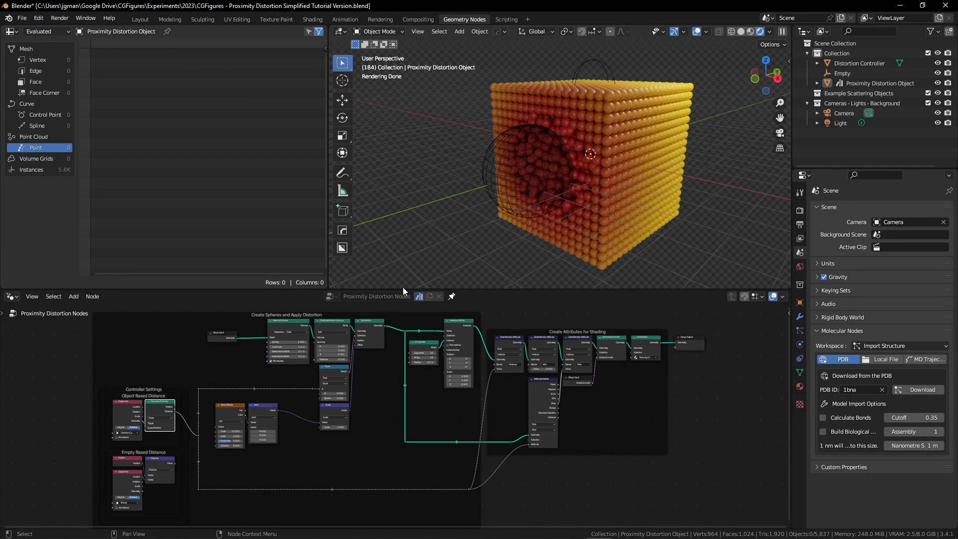
pyautogui.moveTo(336, 433)
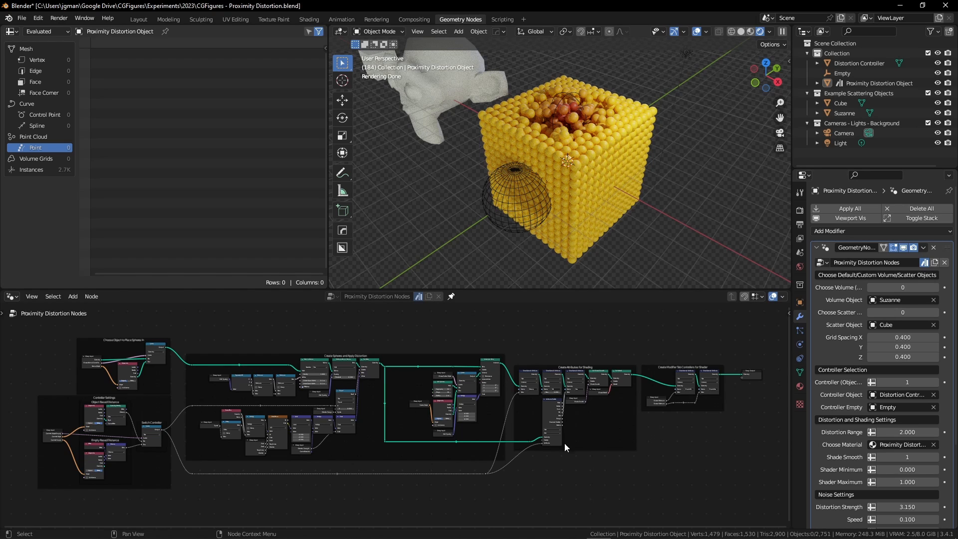
pyautogui.moveTo(634, 441)
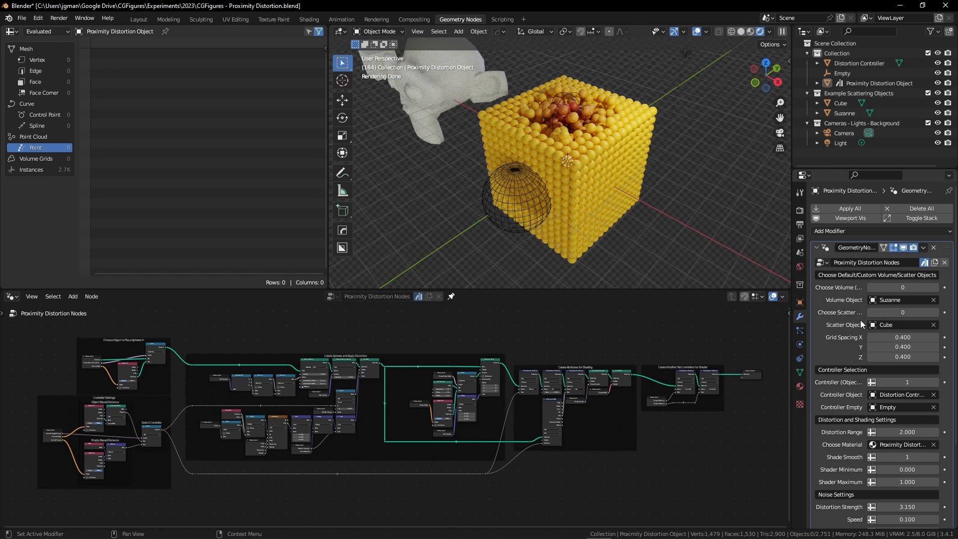
pyautogui.moveTo(838, 349)
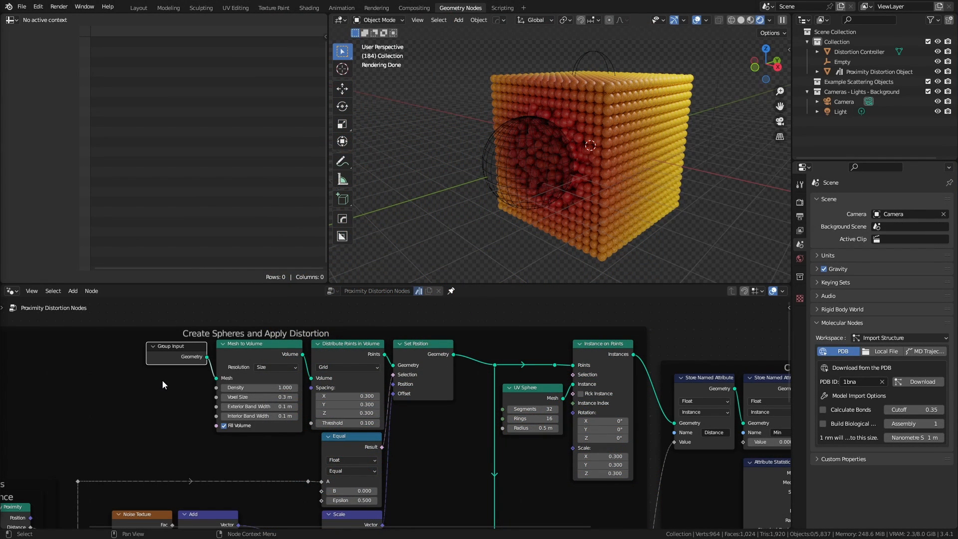
pyautogui.moveTo(235, 357)
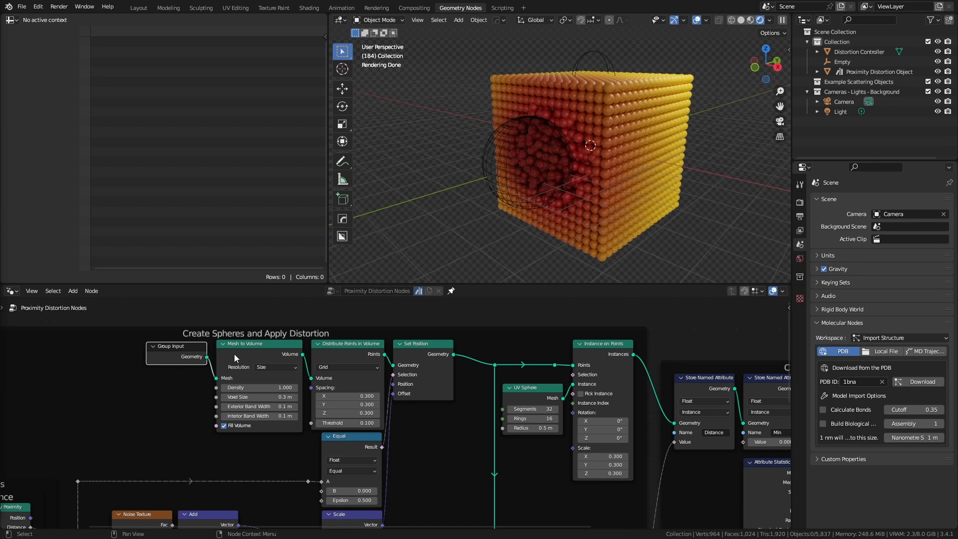
pyautogui.moveTo(334, 351)
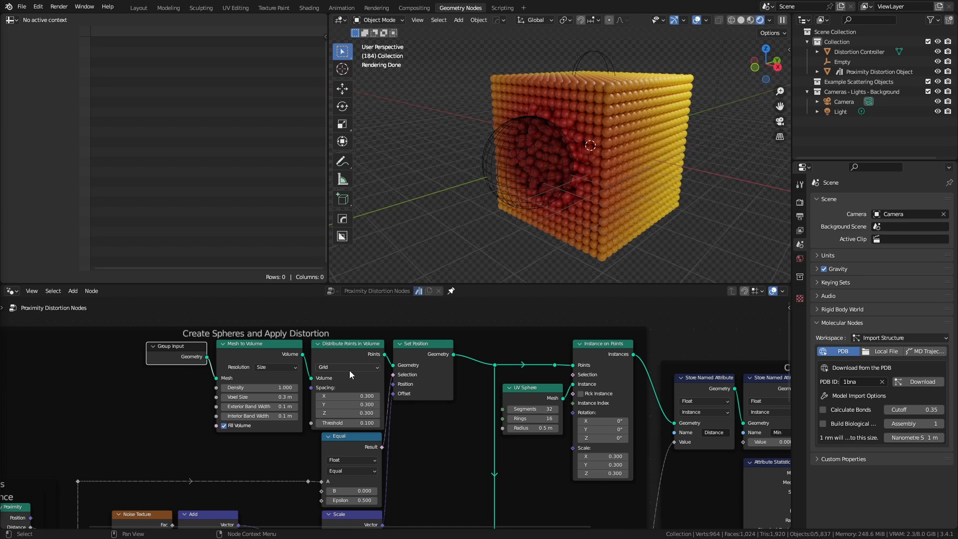
pyautogui.moveTo(559, 188)
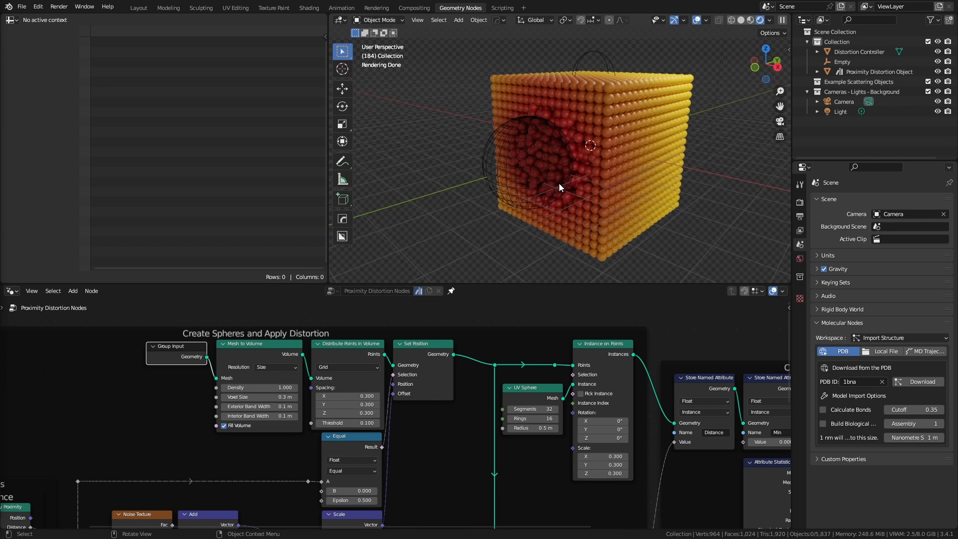
pyautogui.moveTo(605, 356)
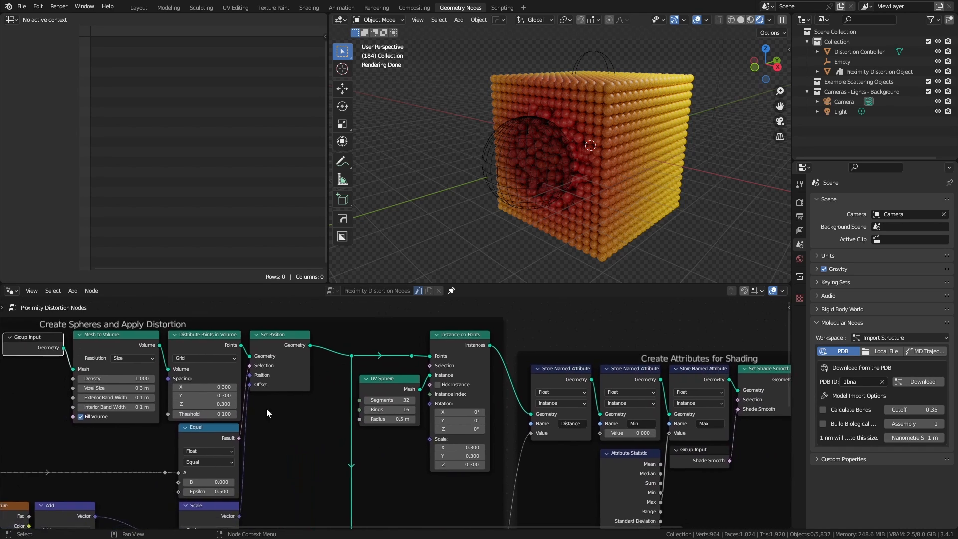
pyautogui.moveTo(278, 356)
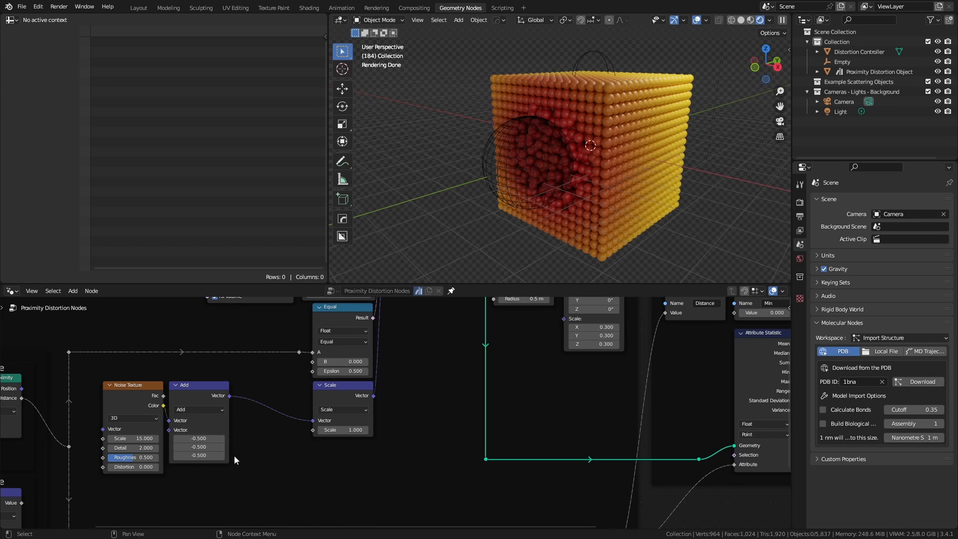
pyautogui.moveTo(235, 441)
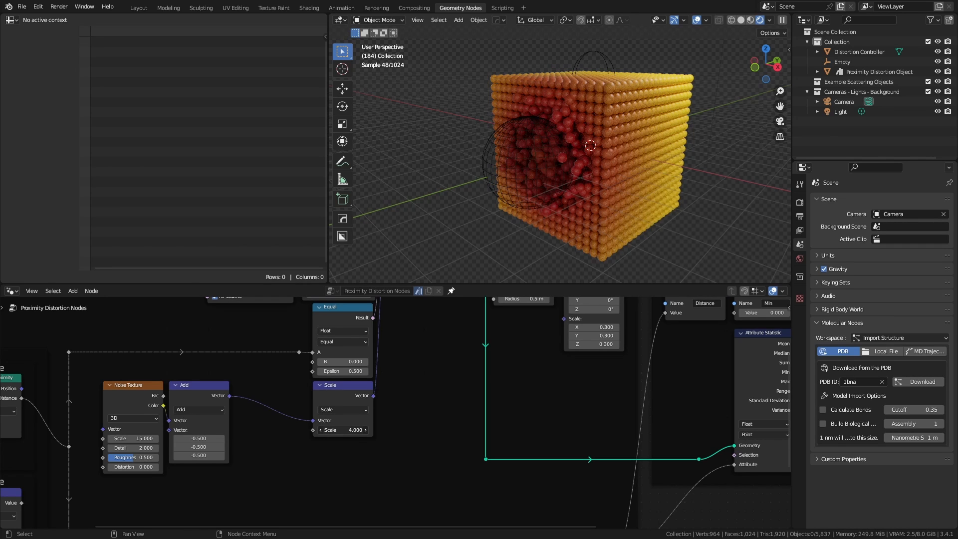
# - Set the Scale node value to 4 and switch the Noise Texture to 4D
pyautogui.click(132, 437)
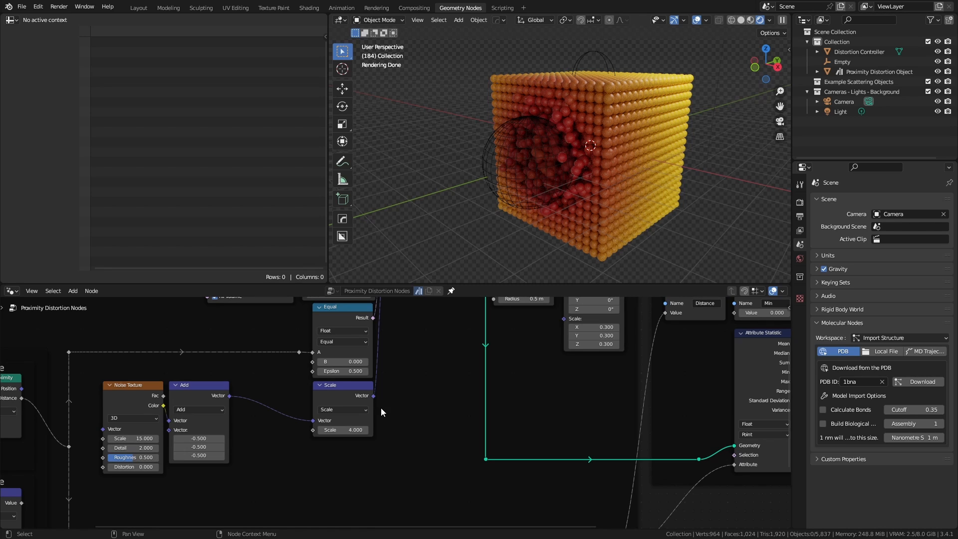
pyautogui.moveTo(199, 437)
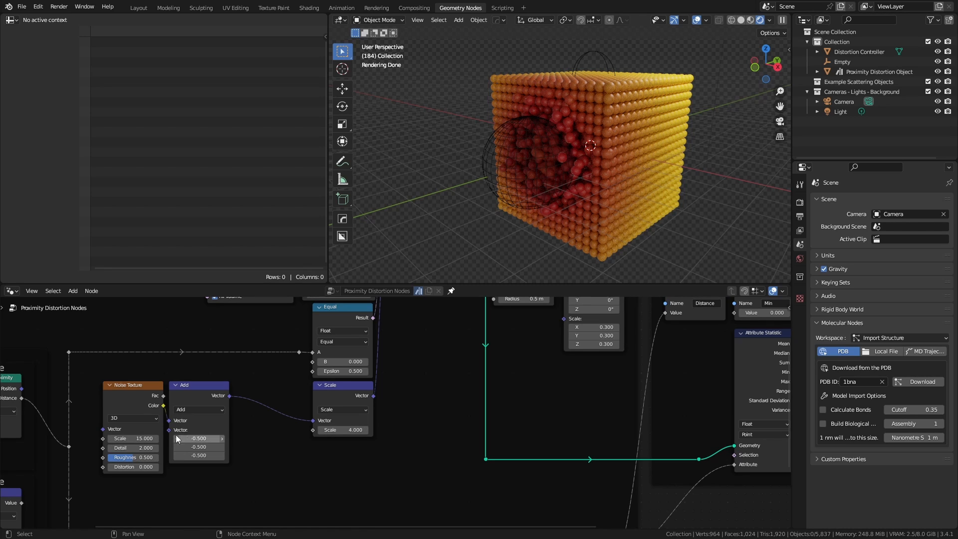
pyautogui.click(131, 418)
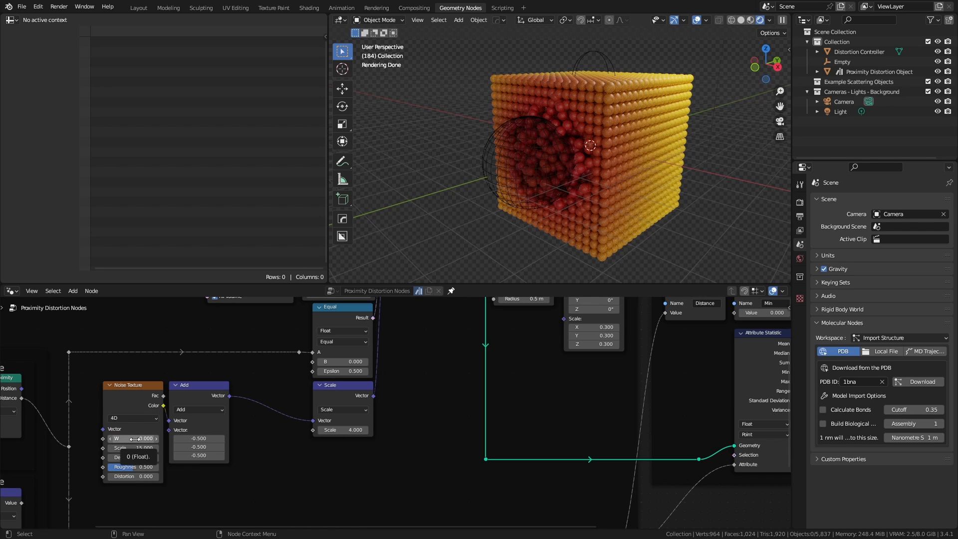
pyautogui.click(132, 447)
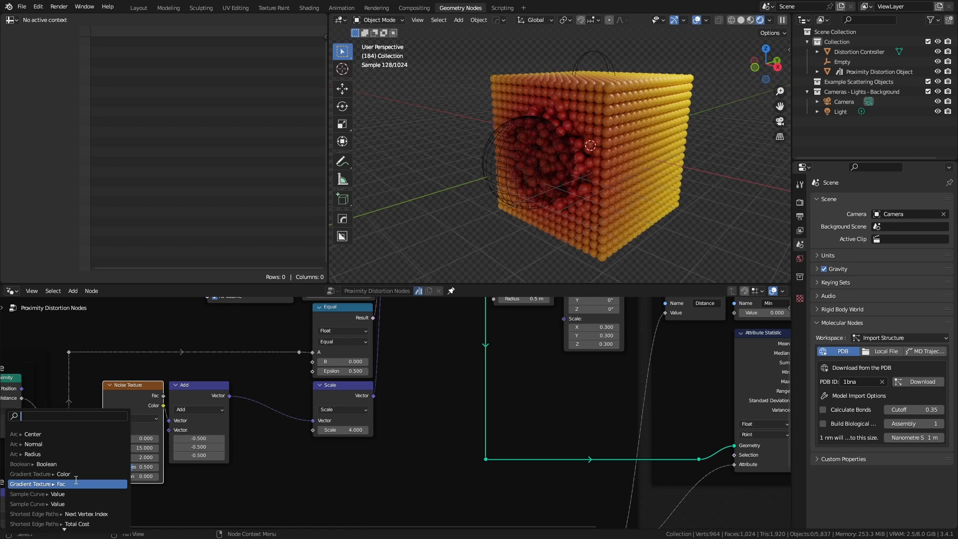
pyautogui.write('scene')
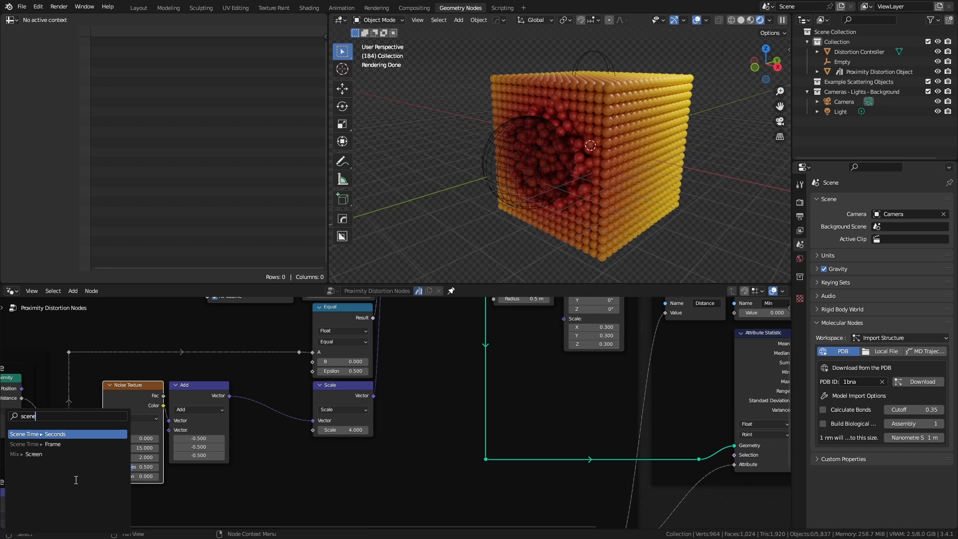
pyautogui.click(55, 434)
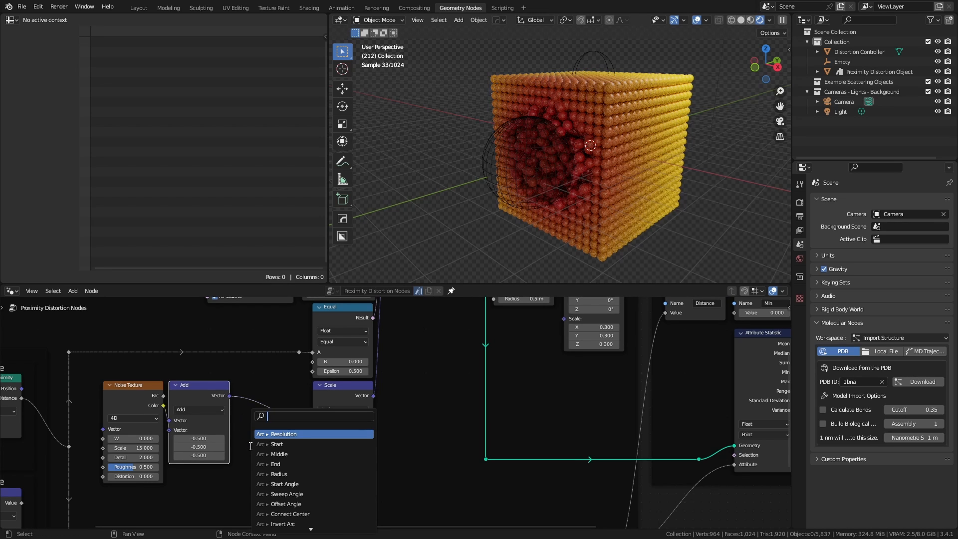
# - Insert a Vector Math Multiply node between Add and Scale with vector 1, 0, 0
pyautogui.write('vector')
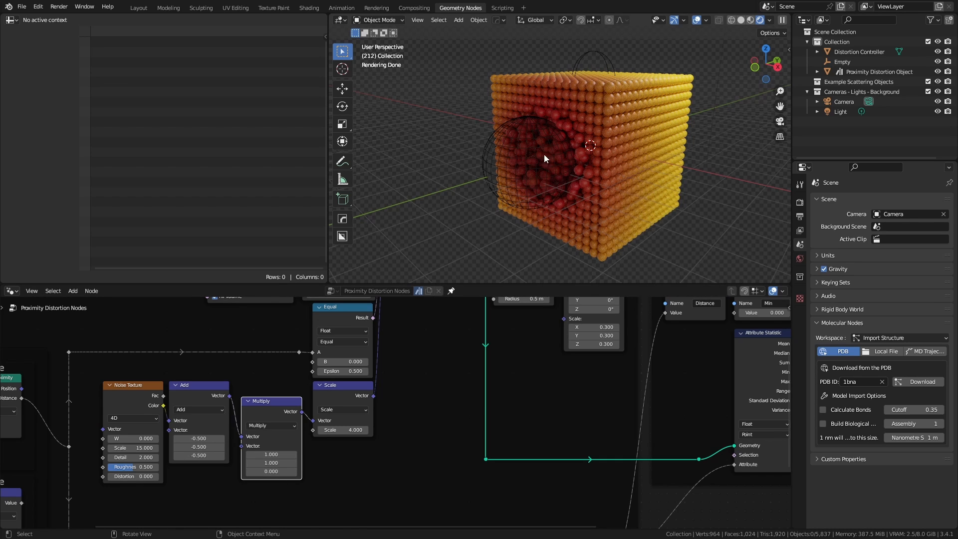
pyautogui.doubleClick(269, 463)
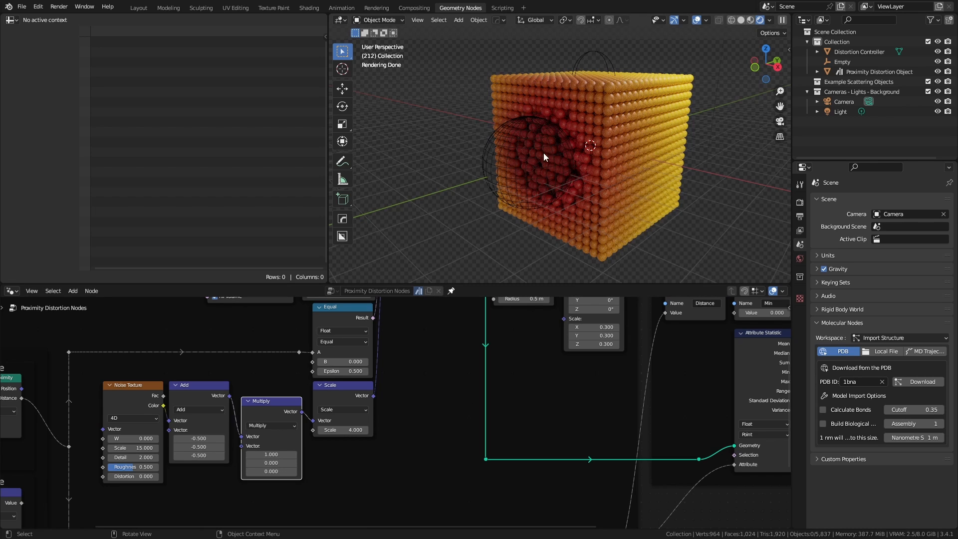
pyautogui.moveTo(547, 200)
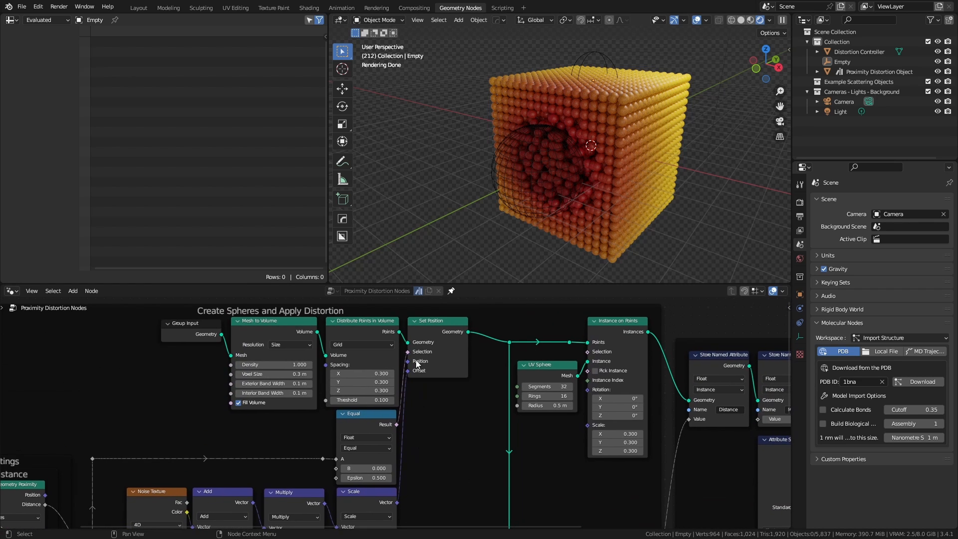
pyautogui.moveTo(418, 364)
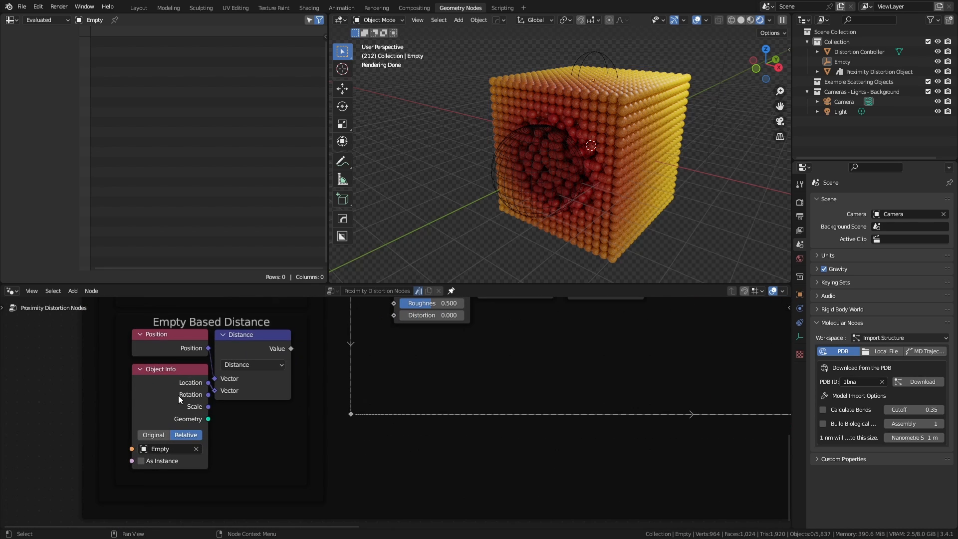
pyautogui.moveTo(179, 459)
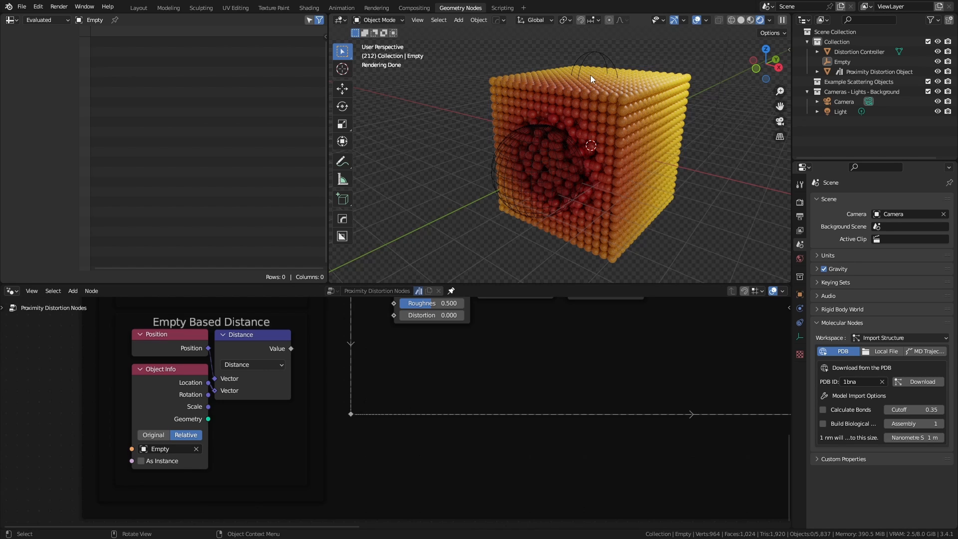
pyautogui.click(841, 61)
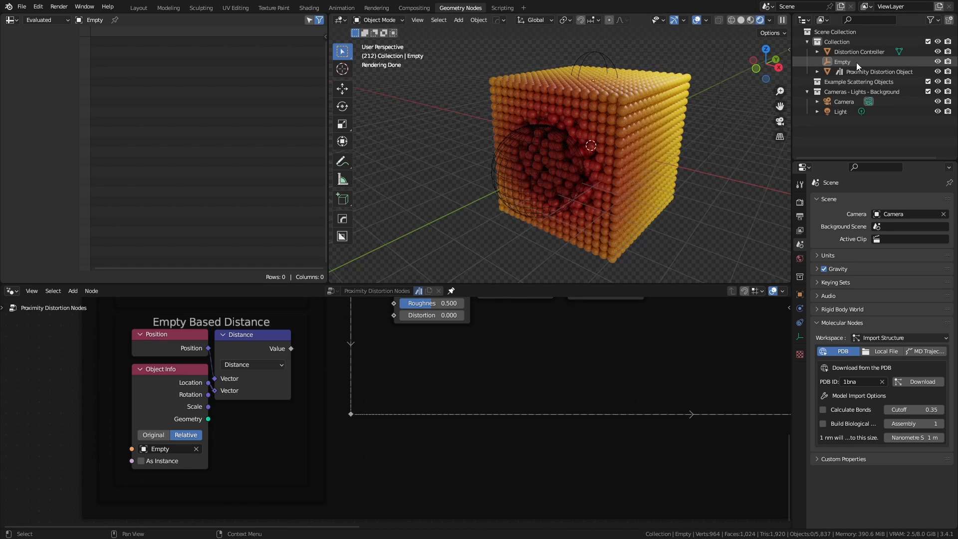
pyautogui.click(841, 61)
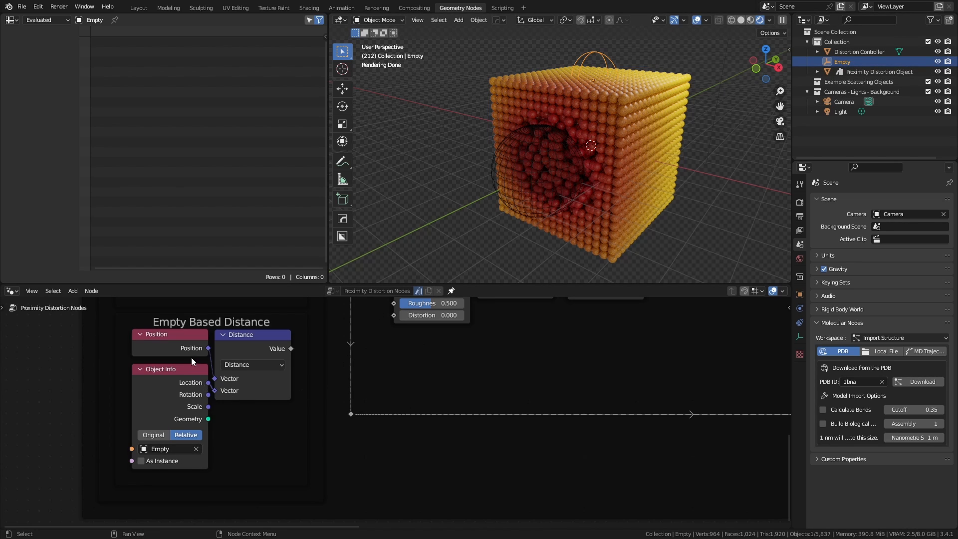
pyautogui.moveTo(371, 285)
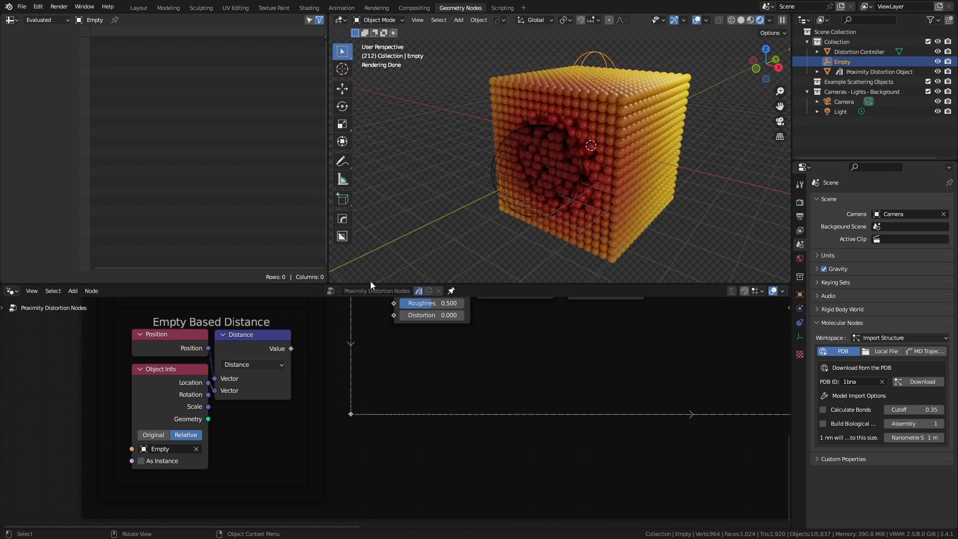
pyautogui.moveTo(257, 349)
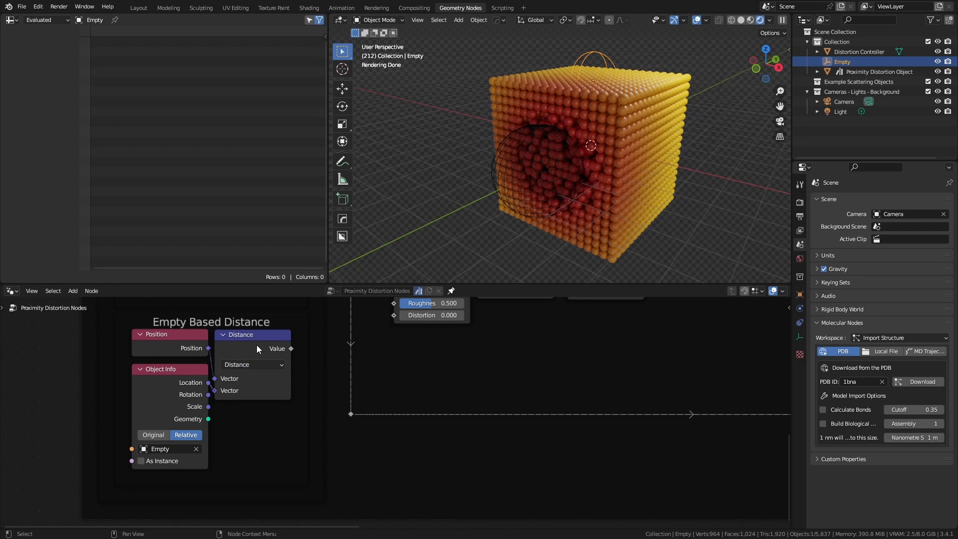
pyautogui.moveTo(202, 353)
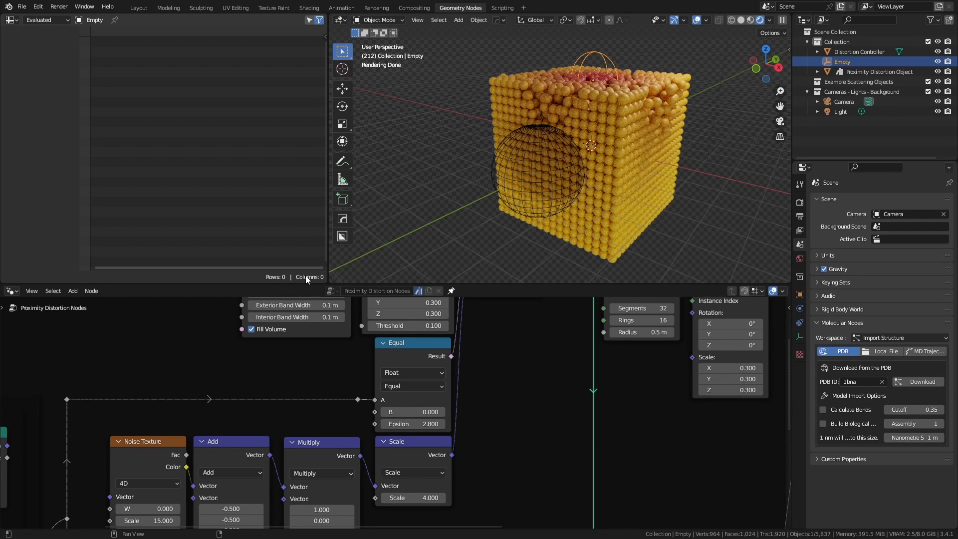
pyautogui.moveTo(304, 282)
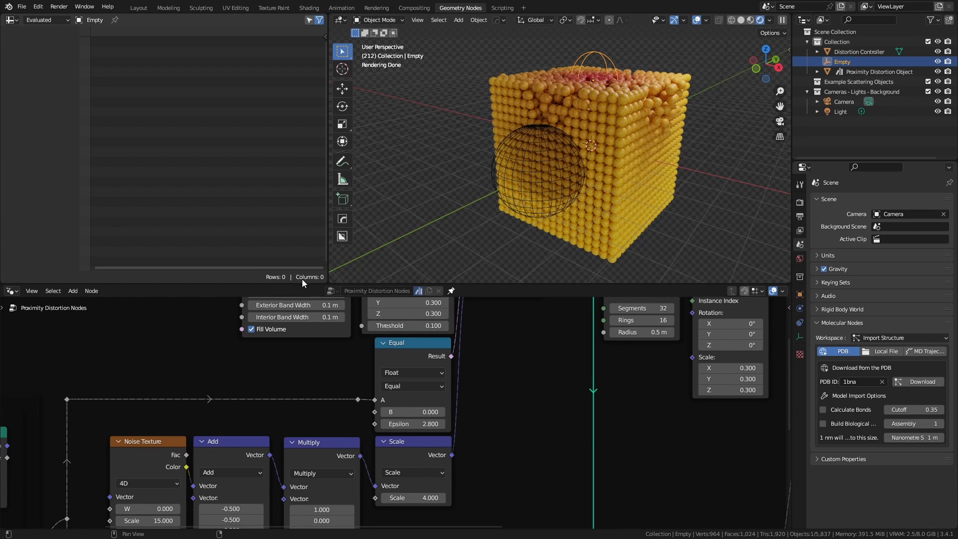
pyautogui.moveTo(569, 72)
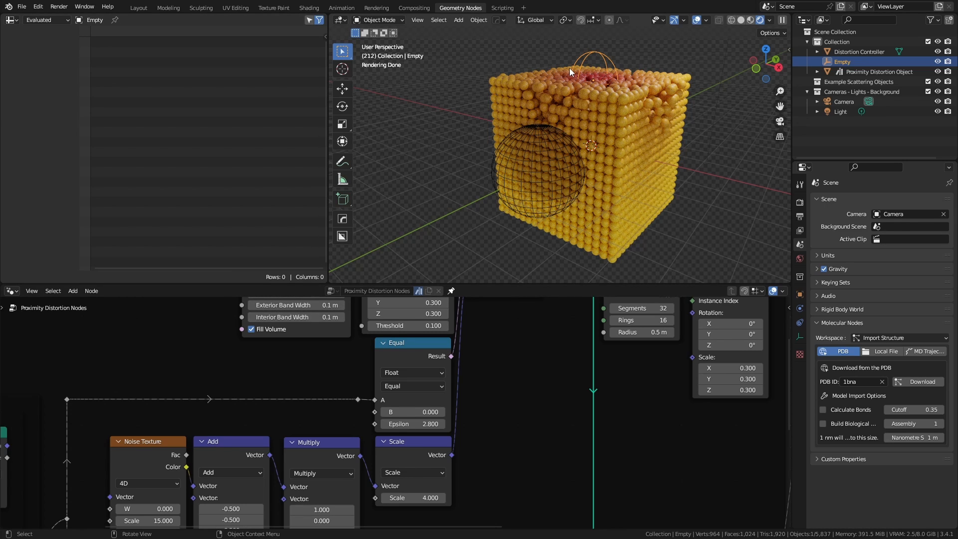
pyautogui.moveTo(391, 249)
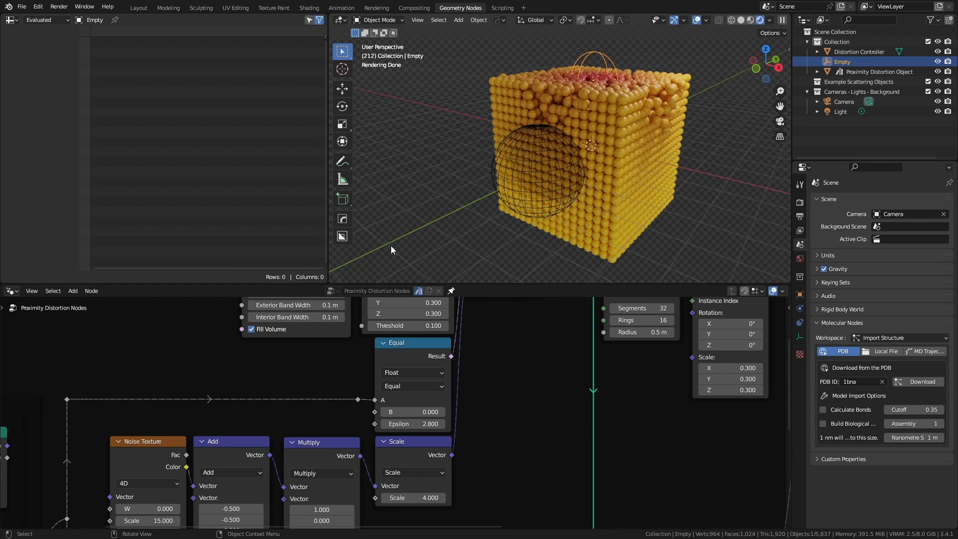
pyautogui.moveTo(378, 275)
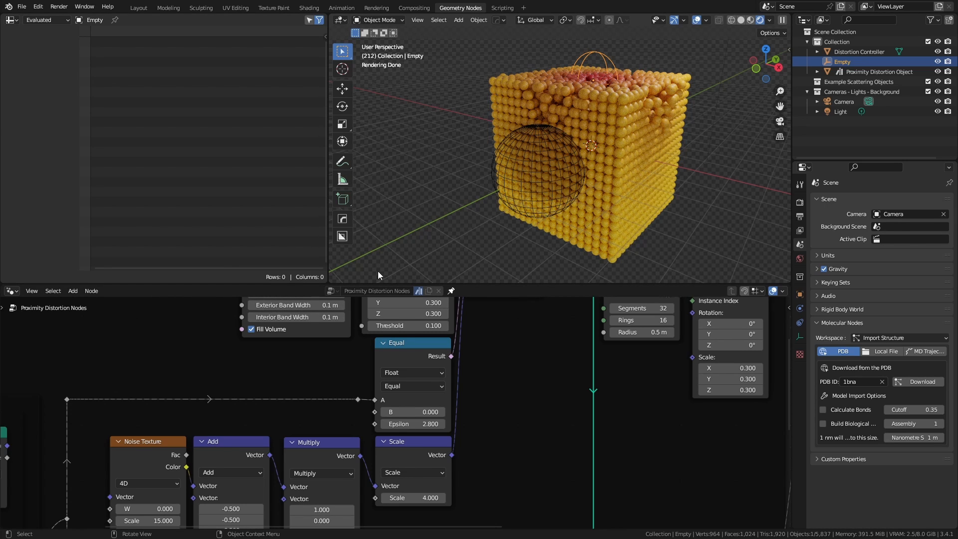
pyautogui.moveTo(300, 398)
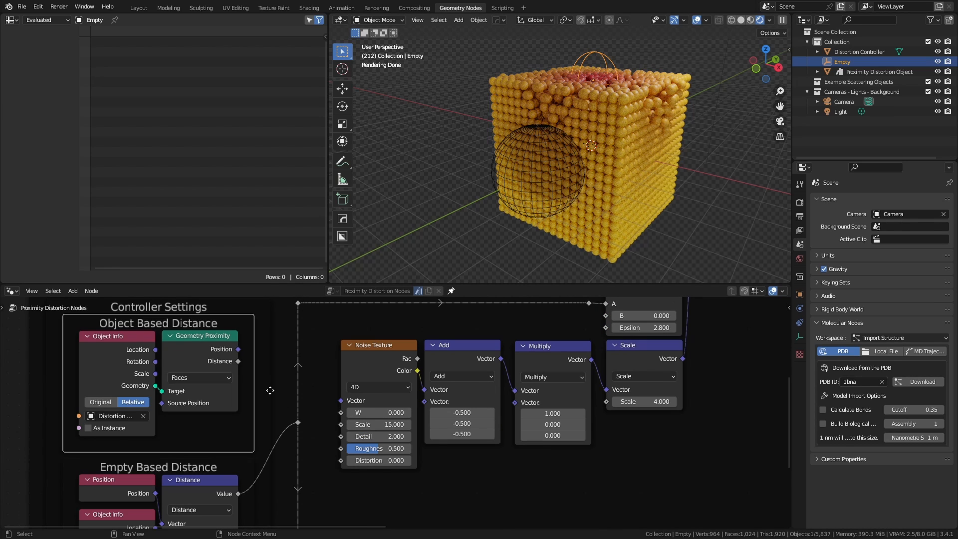
pyautogui.moveTo(134, 413)
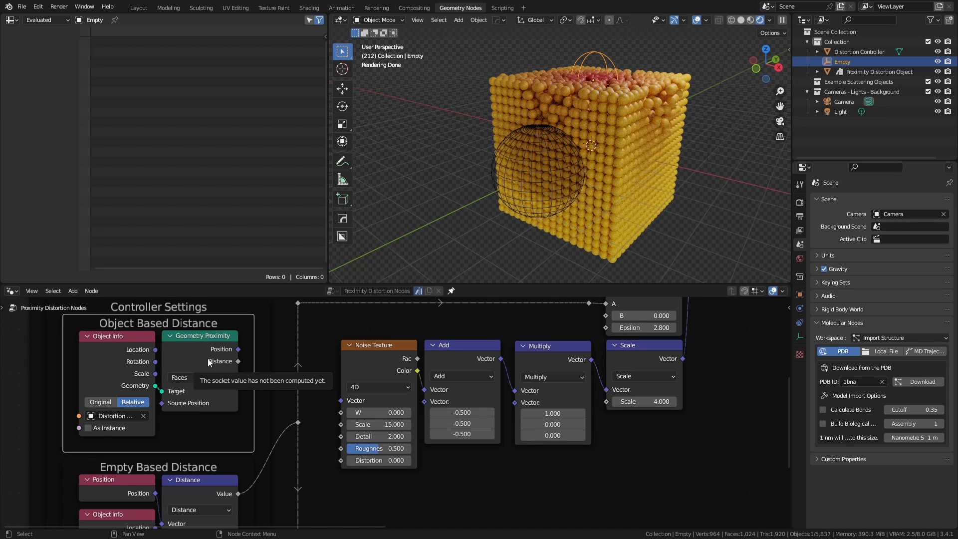
pyautogui.moveTo(168, 401)
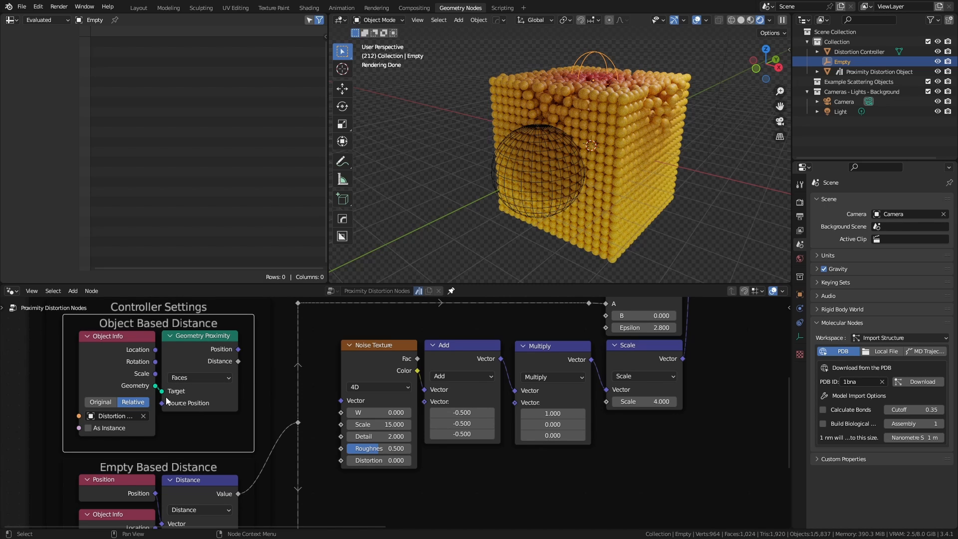
pyautogui.moveTo(217, 366)
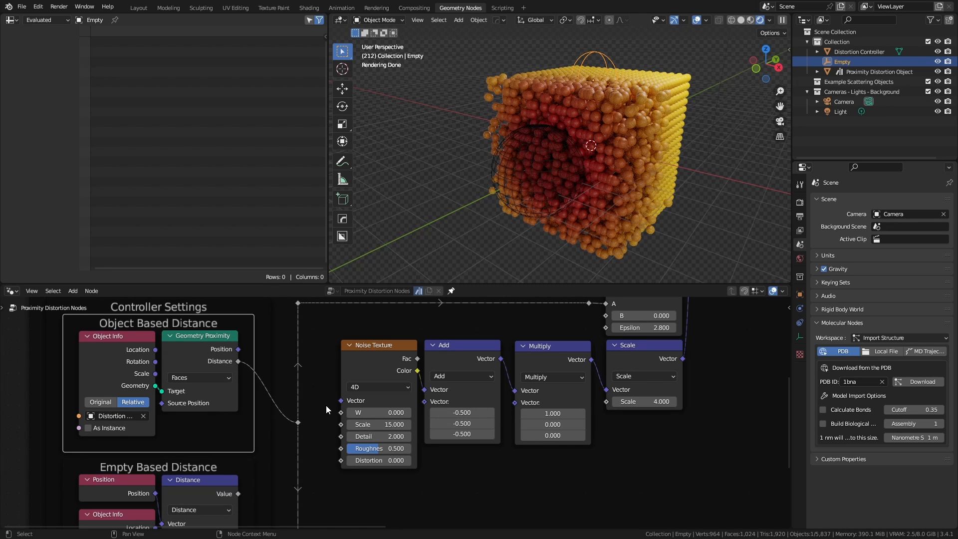
pyautogui.moveTo(169, 412)
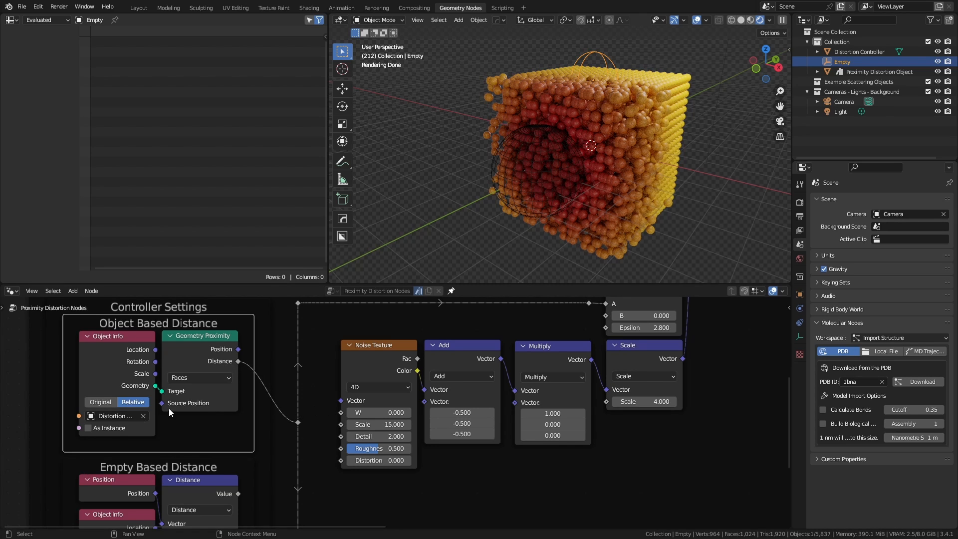
pyautogui.moveTo(199, 377)
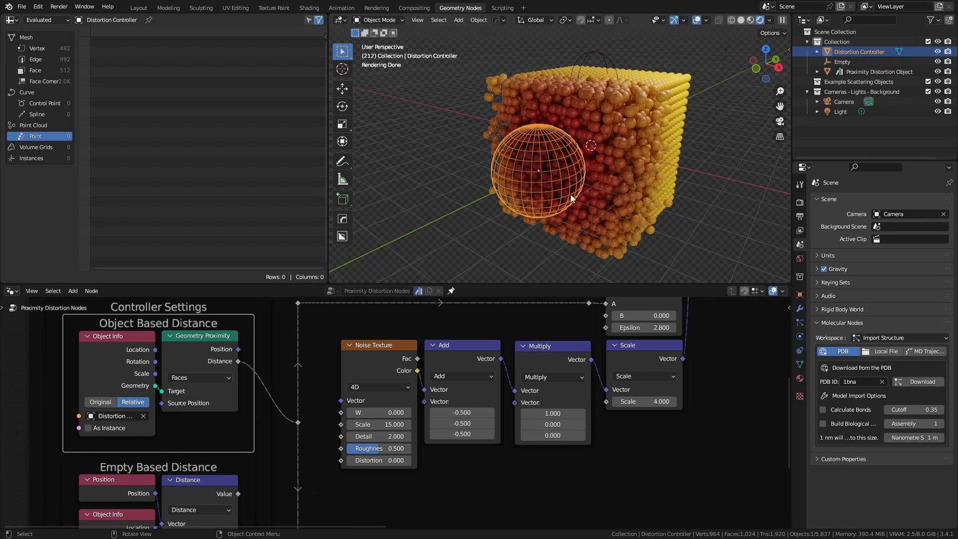
# - Enlarge the Distortion Controller sphere and move it over the voxel cube
pyautogui.press('s')
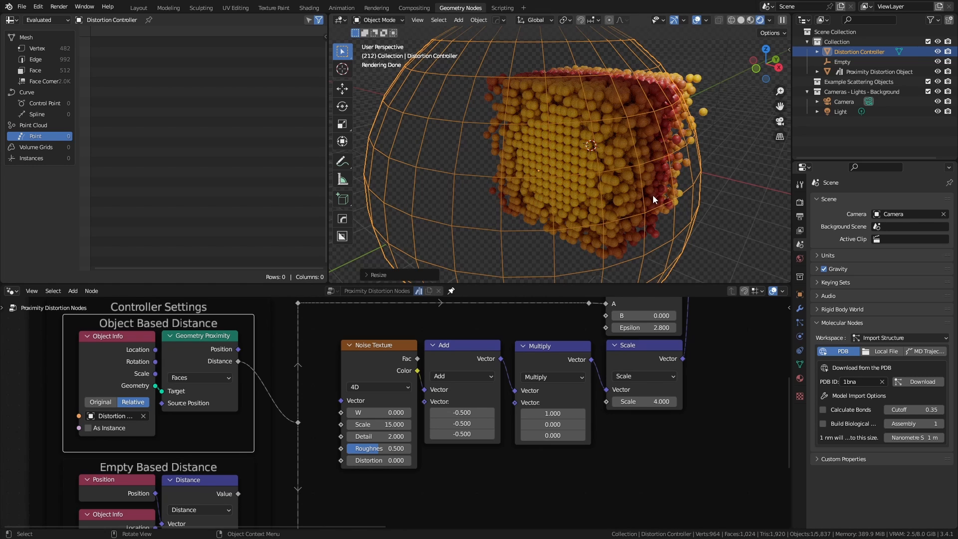
pyautogui.moveTo(598, 155)
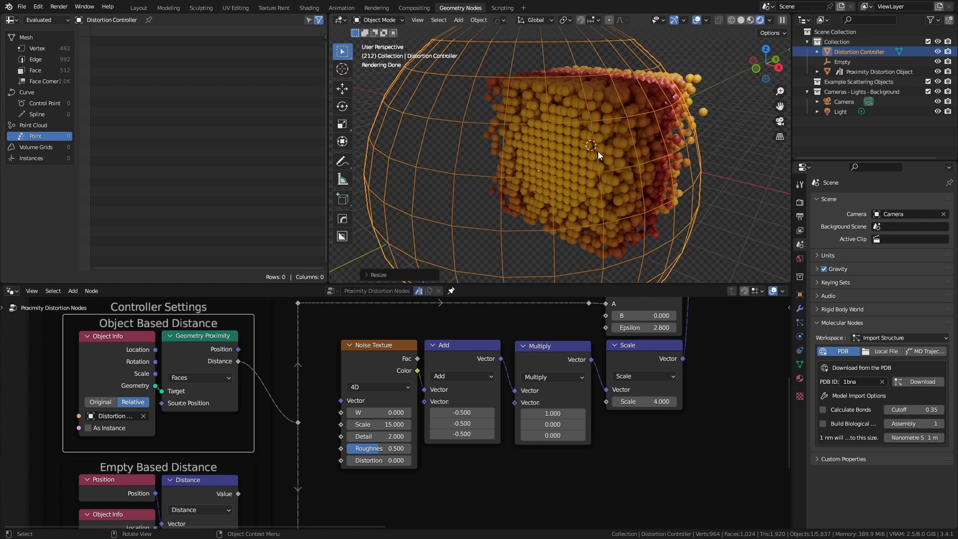
pyautogui.moveTo(557, 143)
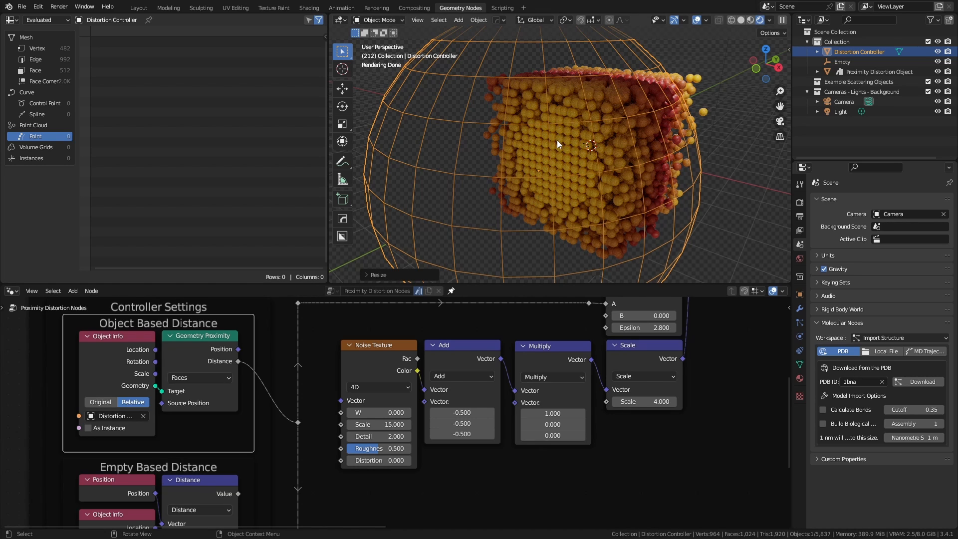
pyautogui.moveTo(647, 145)
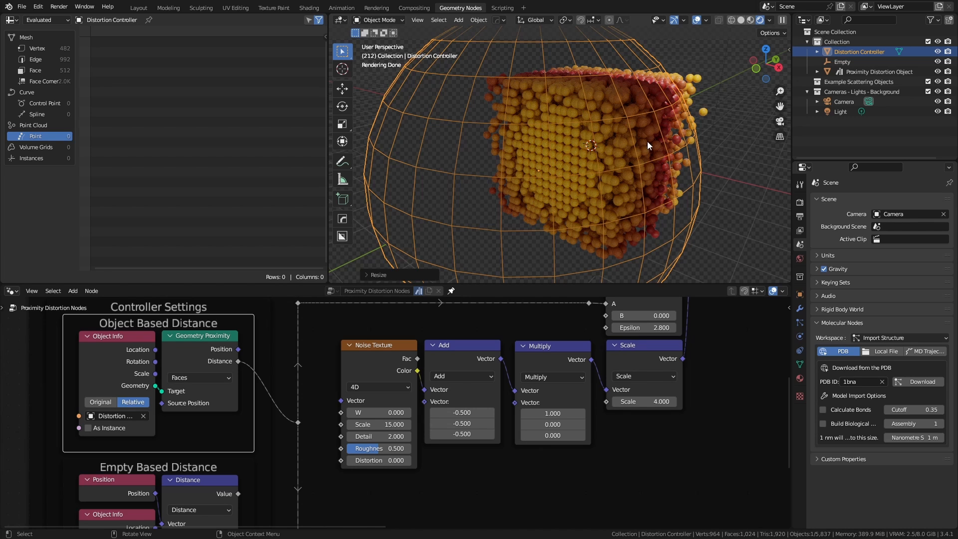
pyautogui.moveTo(559, 162)
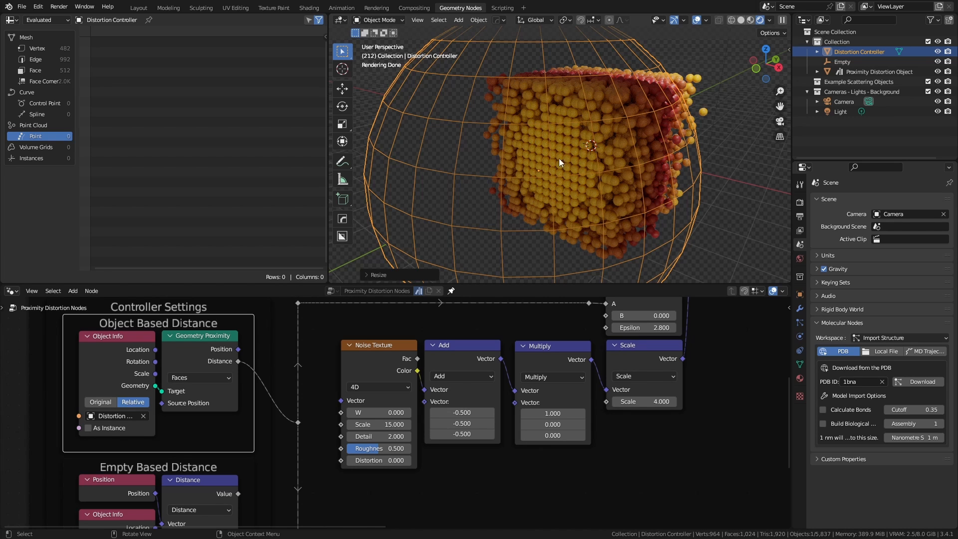
pyautogui.press('s')
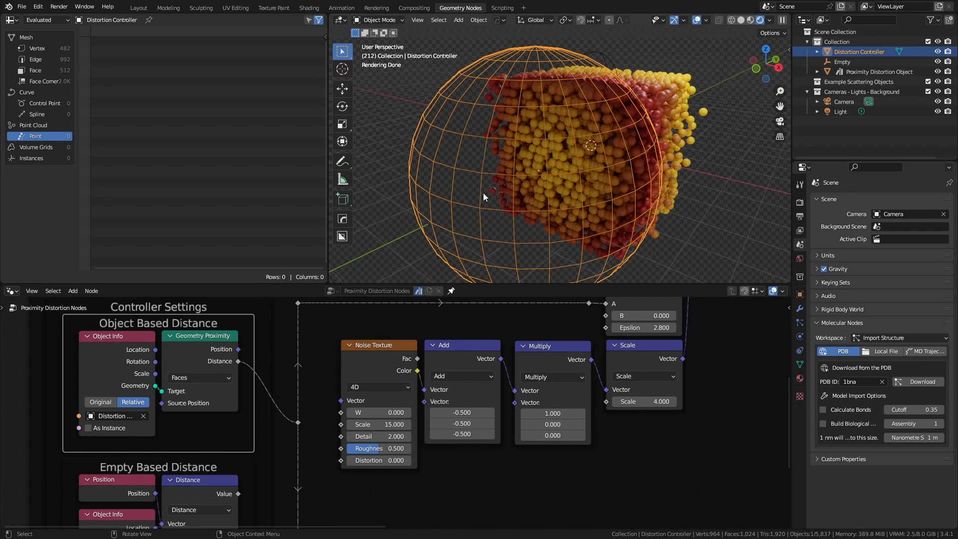
pyautogui.moveTo(591, 161)
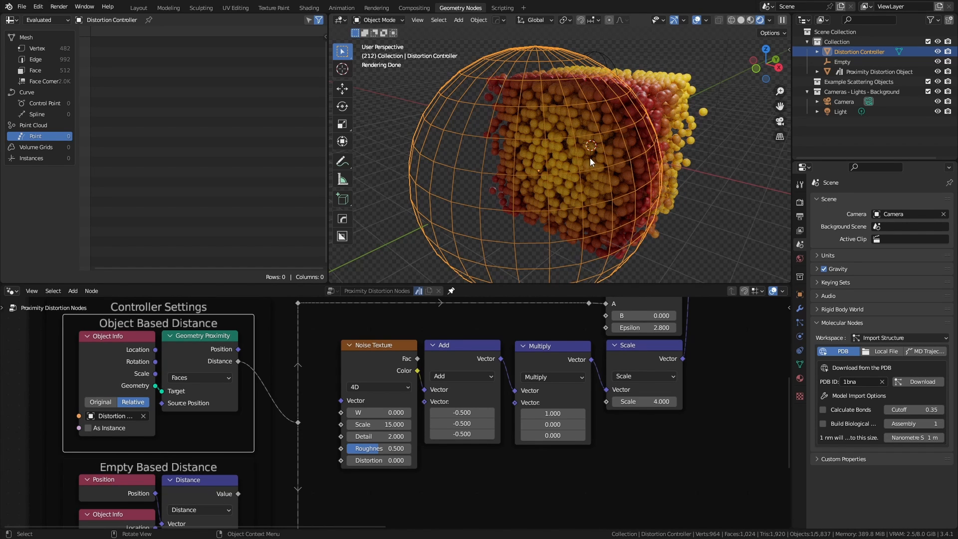
pyautogui.moveTo(446, 186)
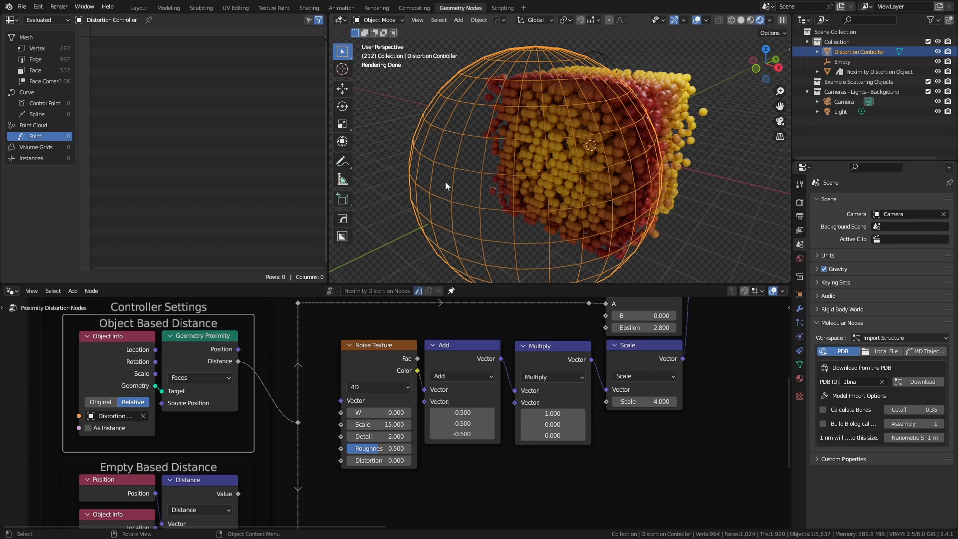
pyautogui.moveTo(476, 177)
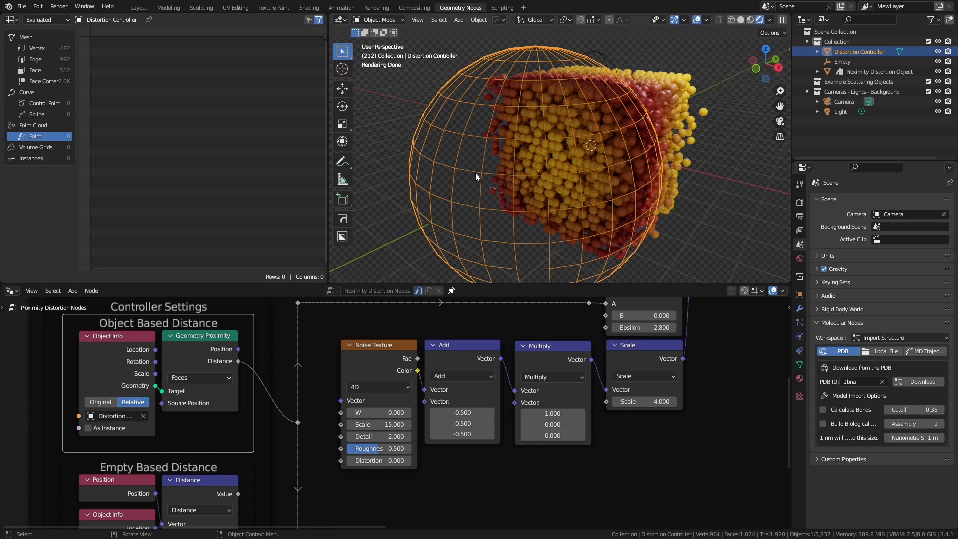
pyautogui.moveTo(597, 201)
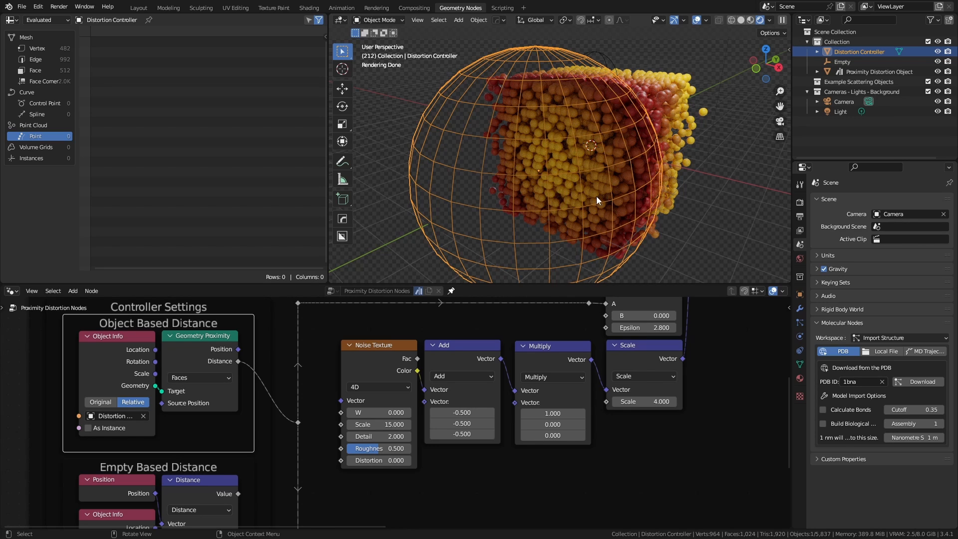
pyautogui.moveTo(550, 179)
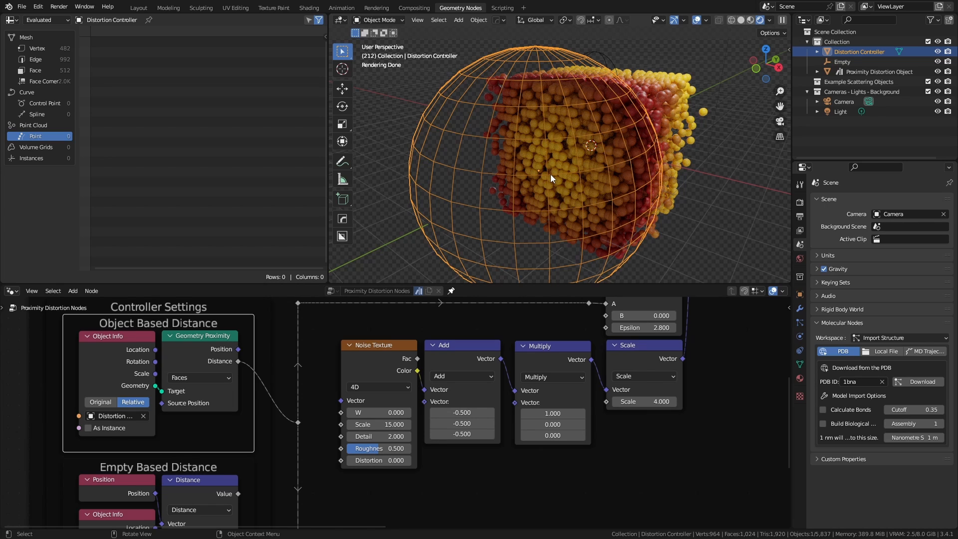
pyautogui.moveTo(500, 221)
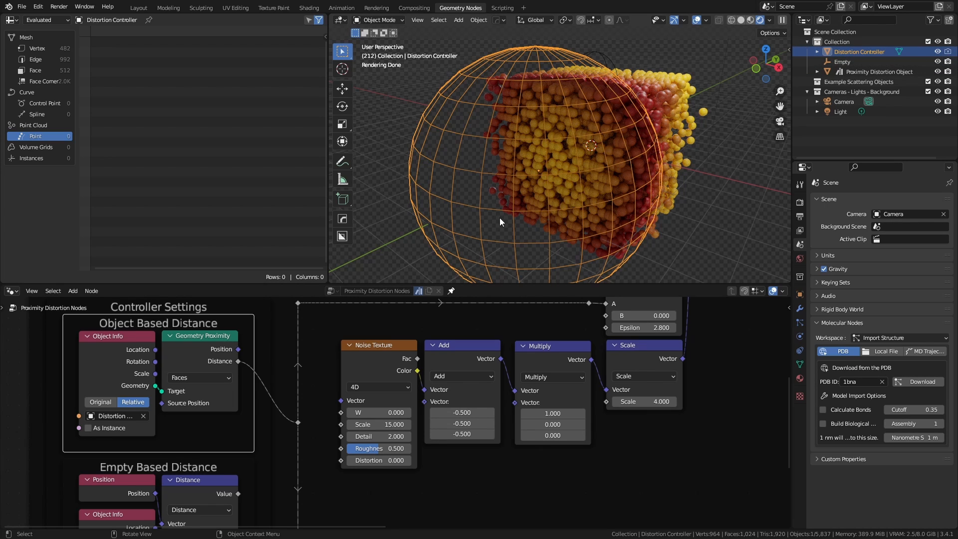
pyautogui.moveTo(778, 318)
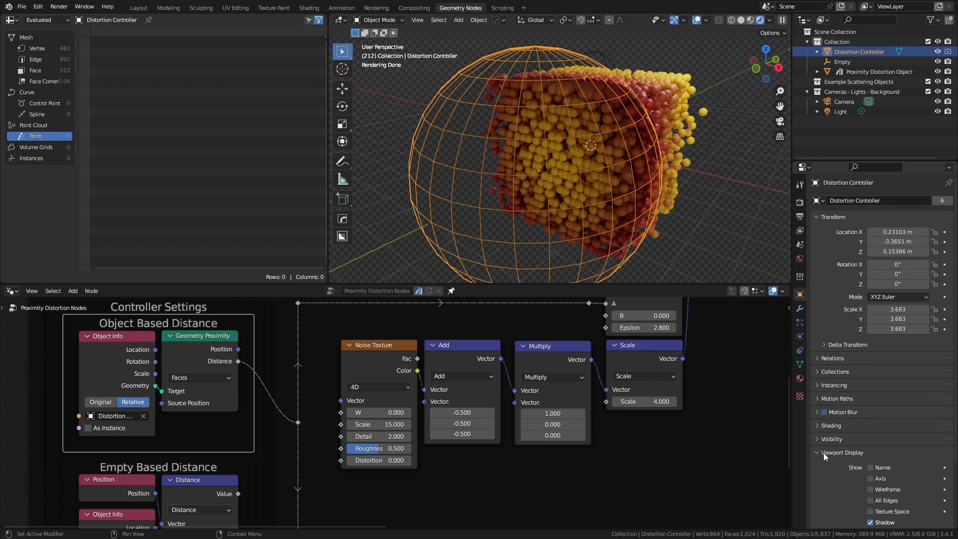
# - Show the Distortion Controller's Object Properties with Viewport Display expanded
pyautogui.click(903, 480)
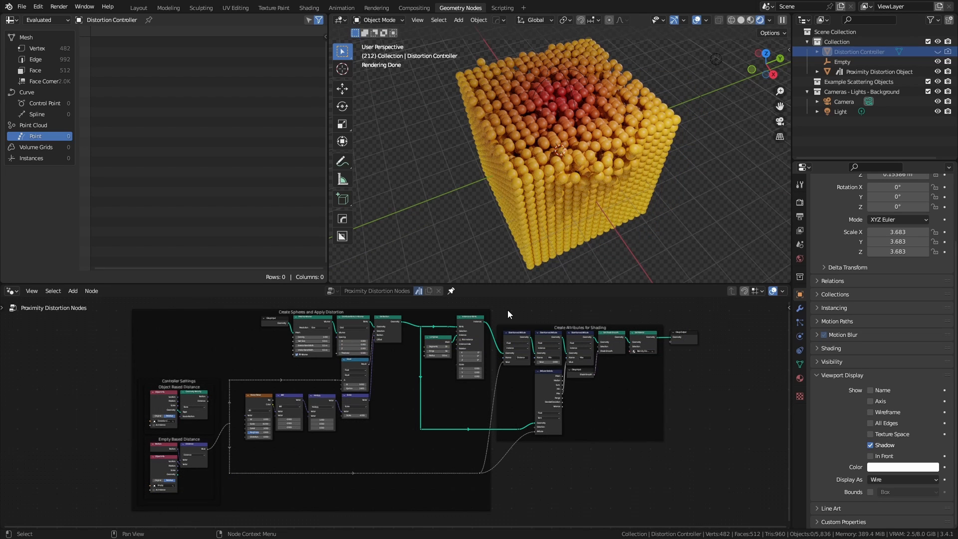
pyautogui.moveTo(533, 125)
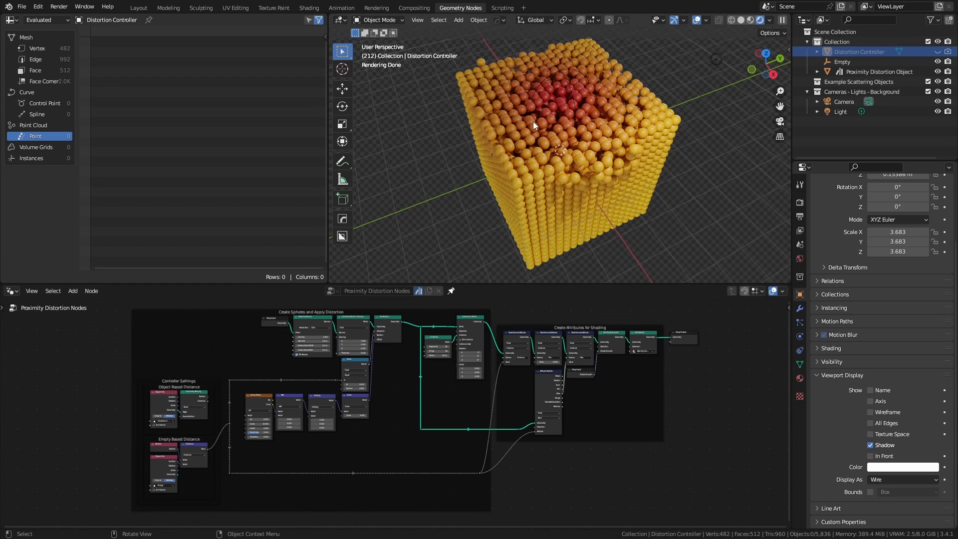
pyautogui.moveTo(556, 103)
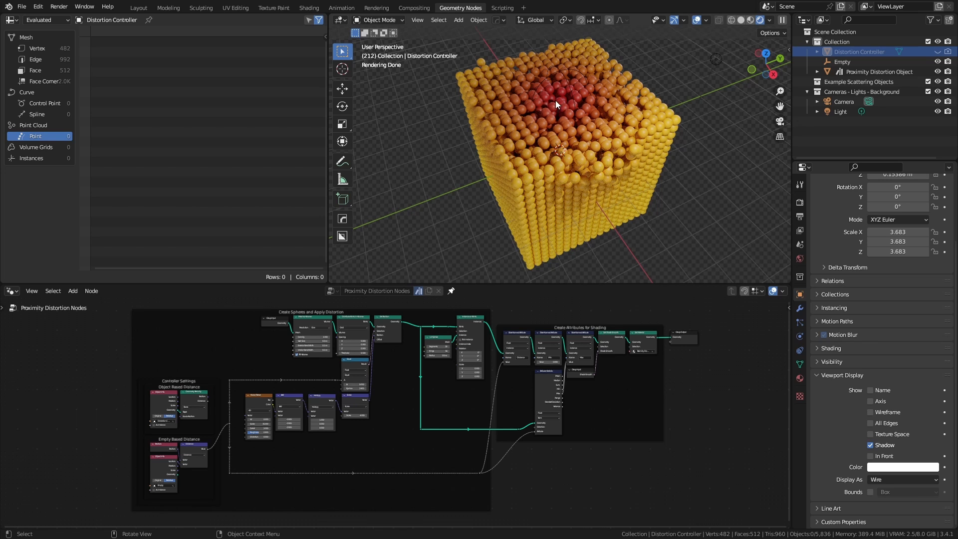
pyautogui.moveTo(539, 145)
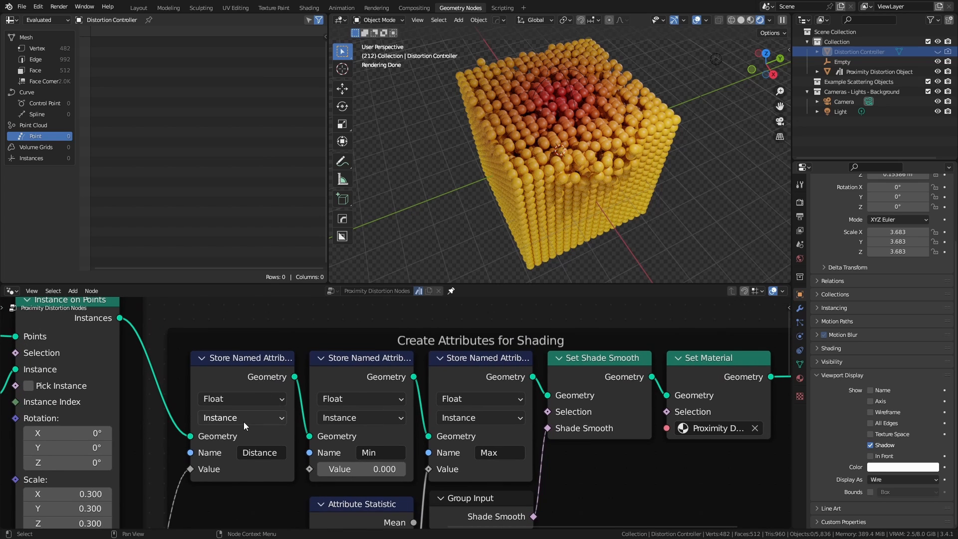
pyautogui.moveTo(241, 417)
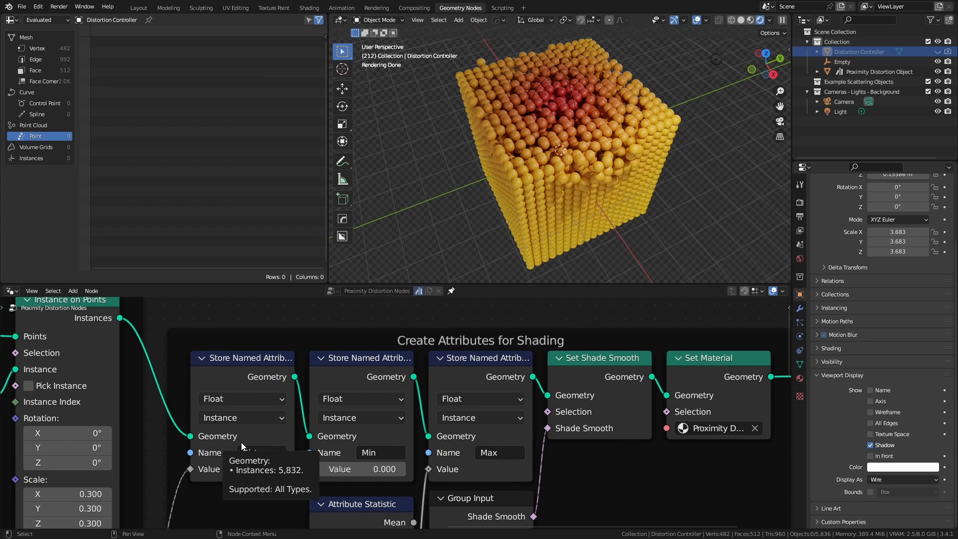
pyautogui.moveTo(73, 377)
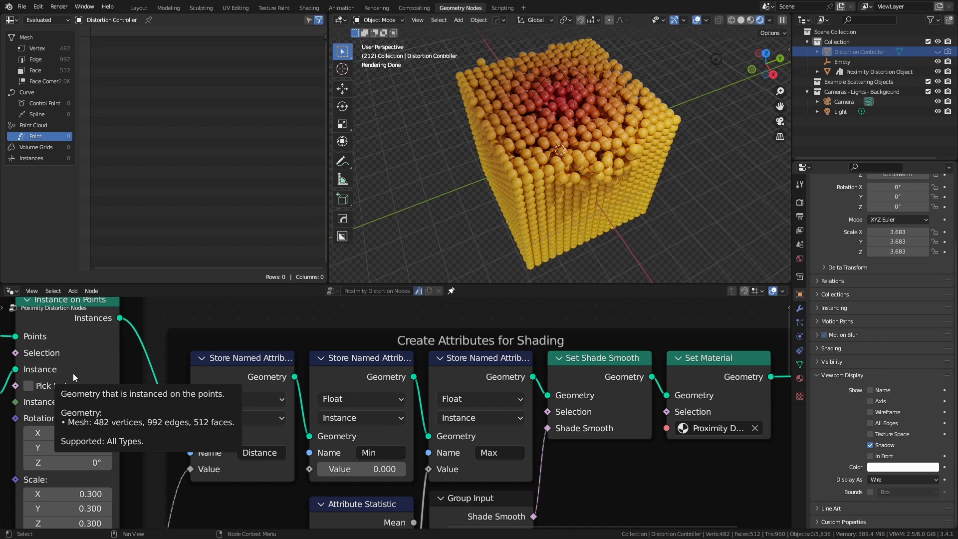
pyautogui.moveTo(249, 465)
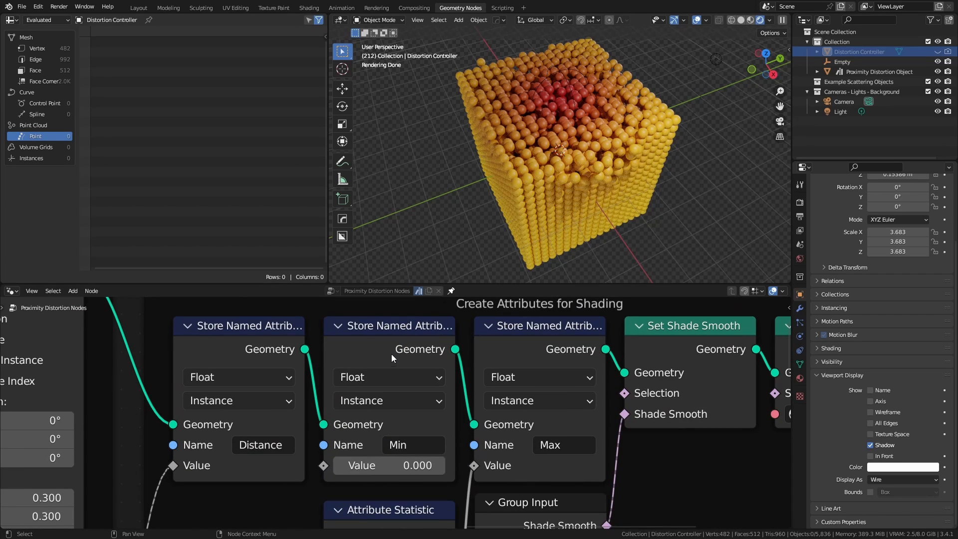
pyautogui.moveTo(373, 331)
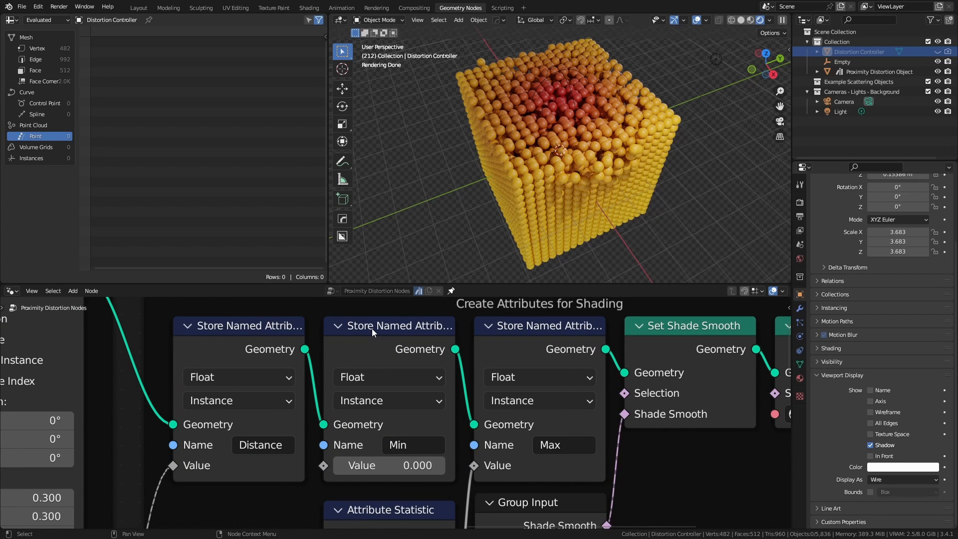
pyautogui.moveTo(382, 488)
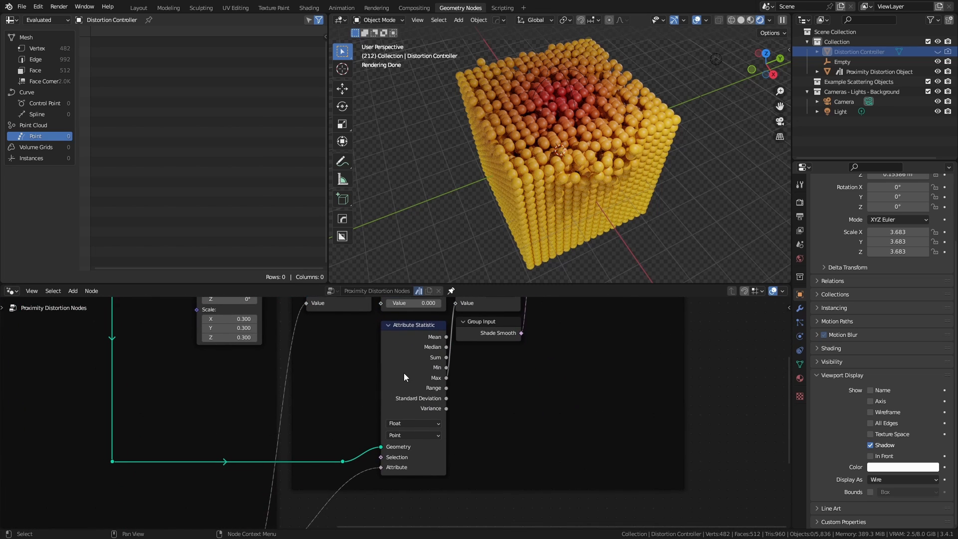
pyautogui.moveTo(448, 382)
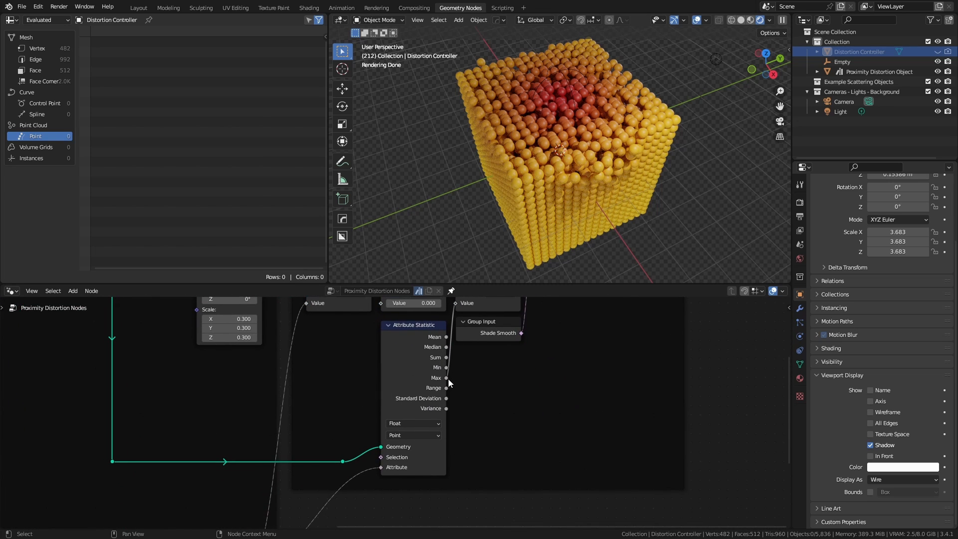
pyautogui.moveTo(418, 375)
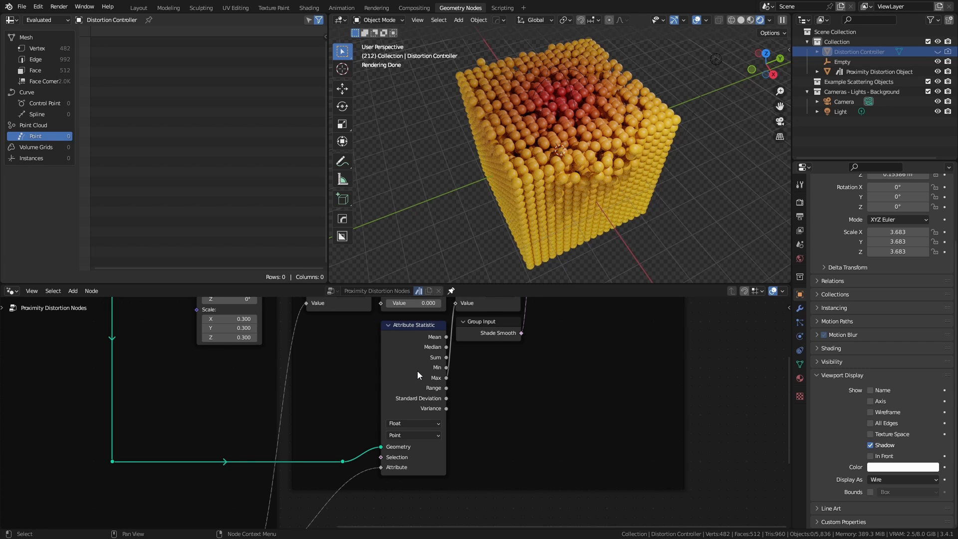
pyautogui.moveTo(408, 362)
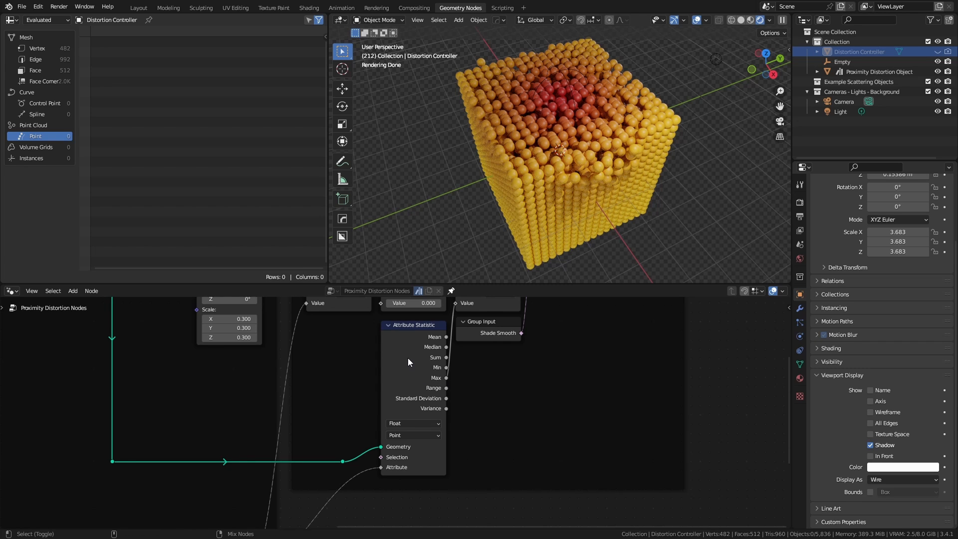
# - Preview the Attribute Statistic output with a Viewer, then select the Empty
pyautogui.click(446, 336)
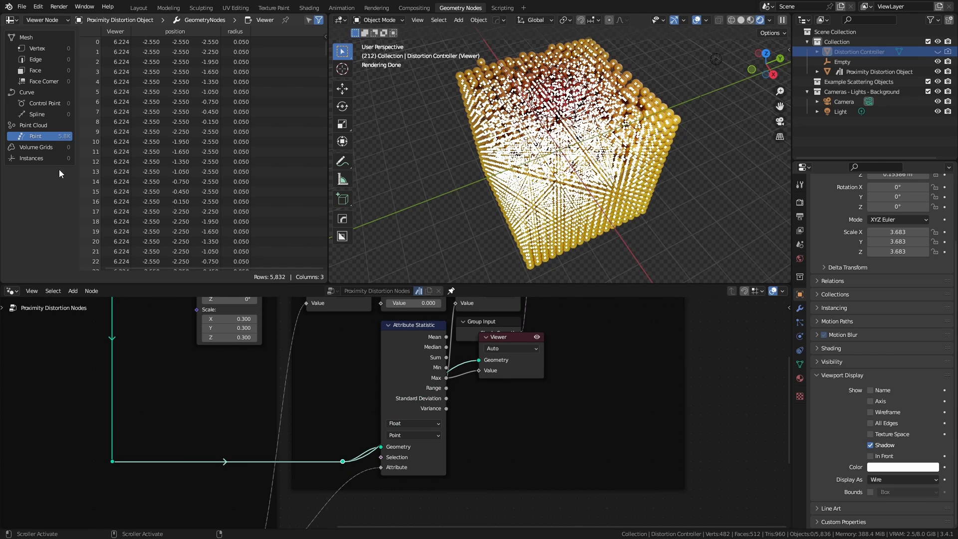
pyautogui.moveTo(126, 42)
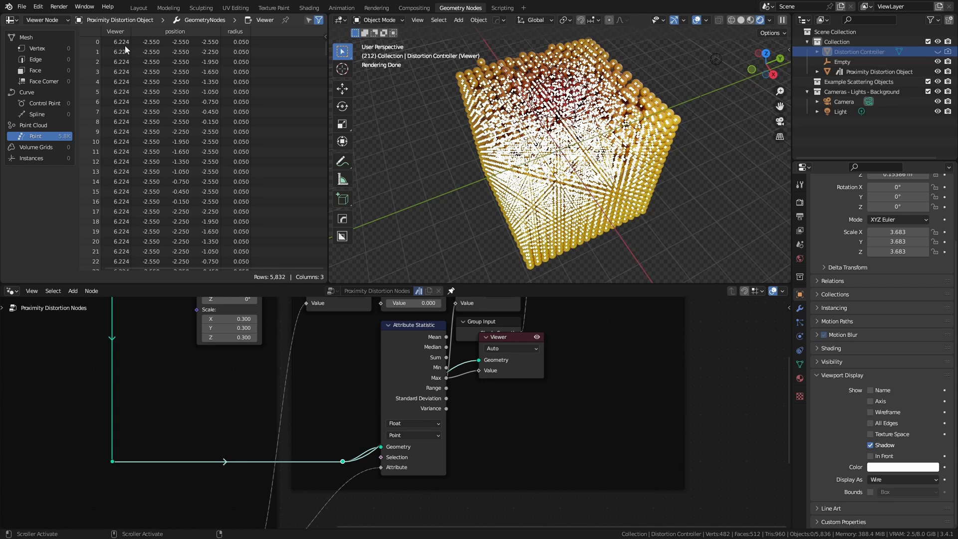
pyautogui.click(841, 62)
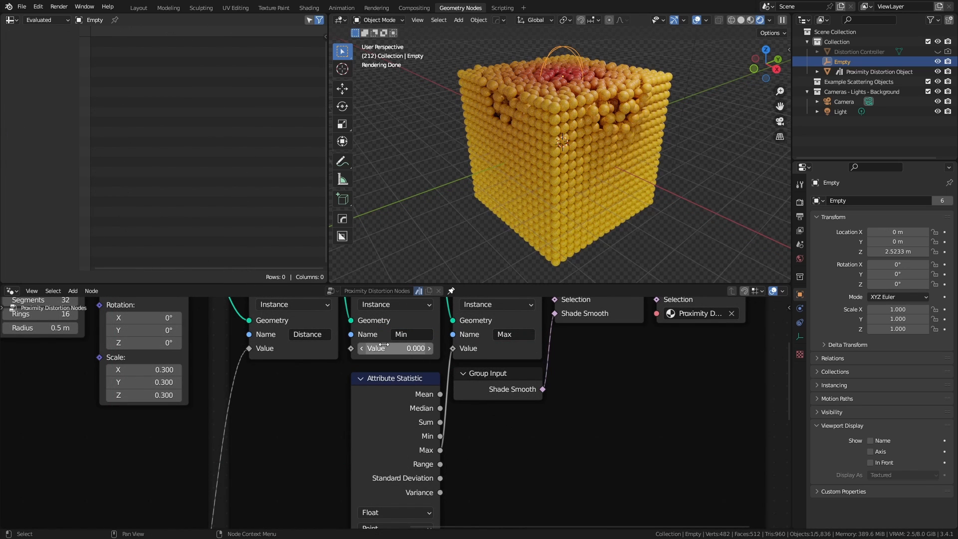
pyautogui.moveTo(440, 436)
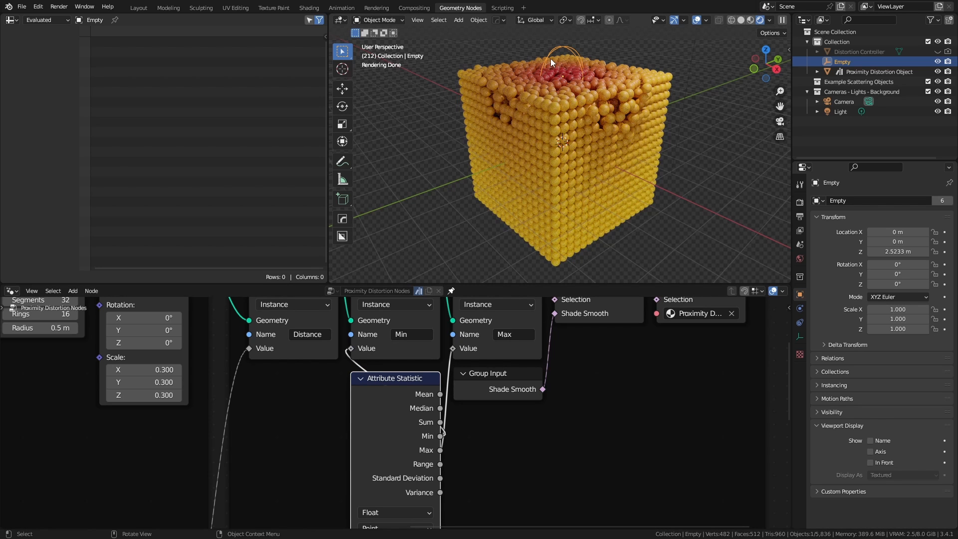
pyautogui.moveTo(351, 351)
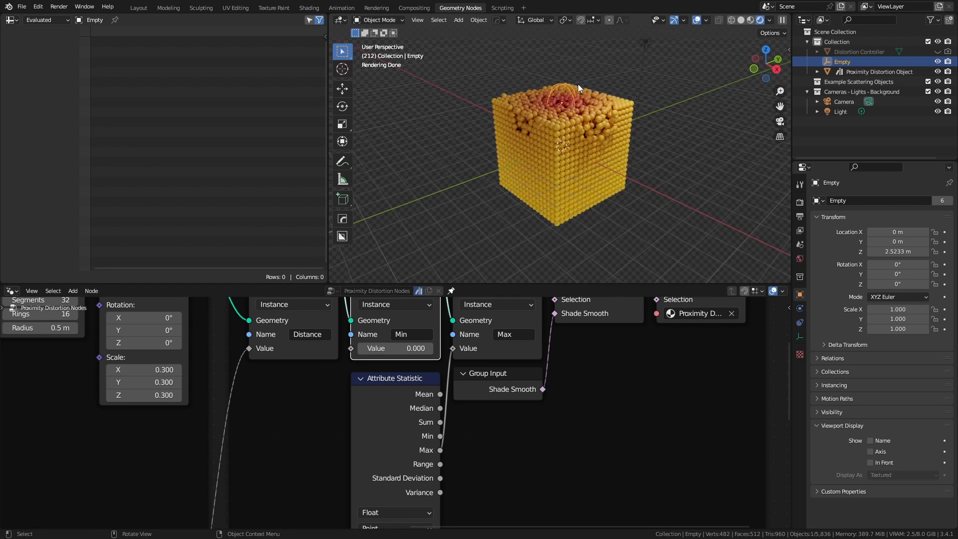
# - Move the Empty with G to check the distortion on the voxel cube
pyautogui.press('g')
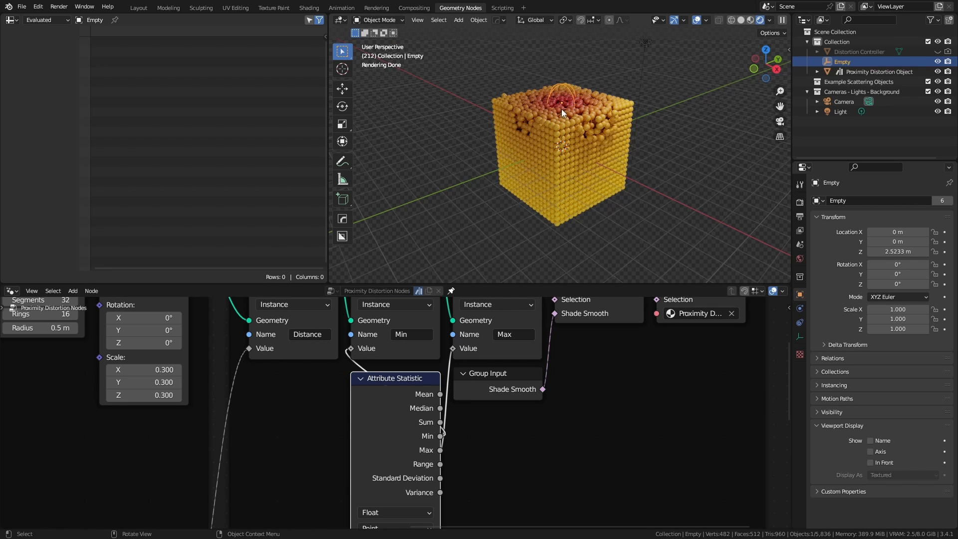
pyautogui.press('g')
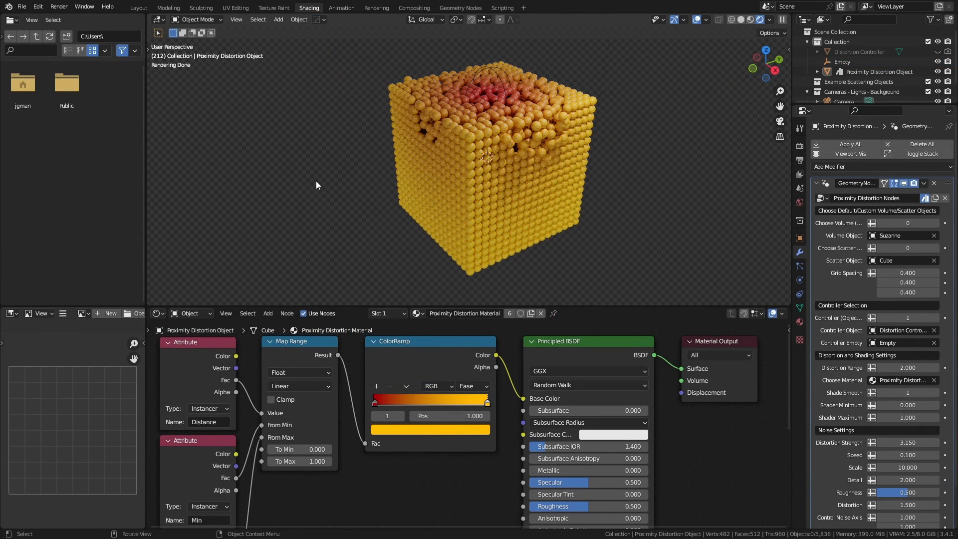
pyautogui.moveTo(189, 385)
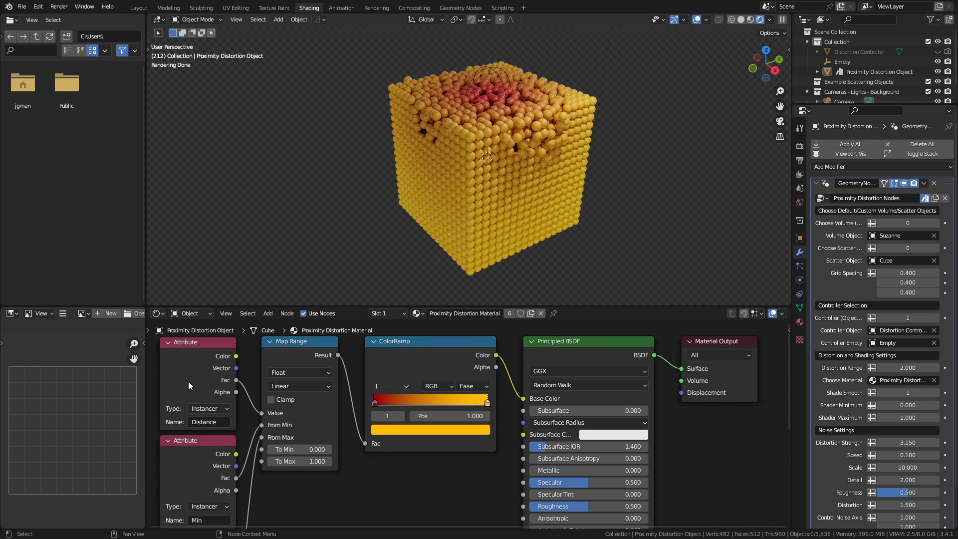
pyautogui.moveTo(199, 440)
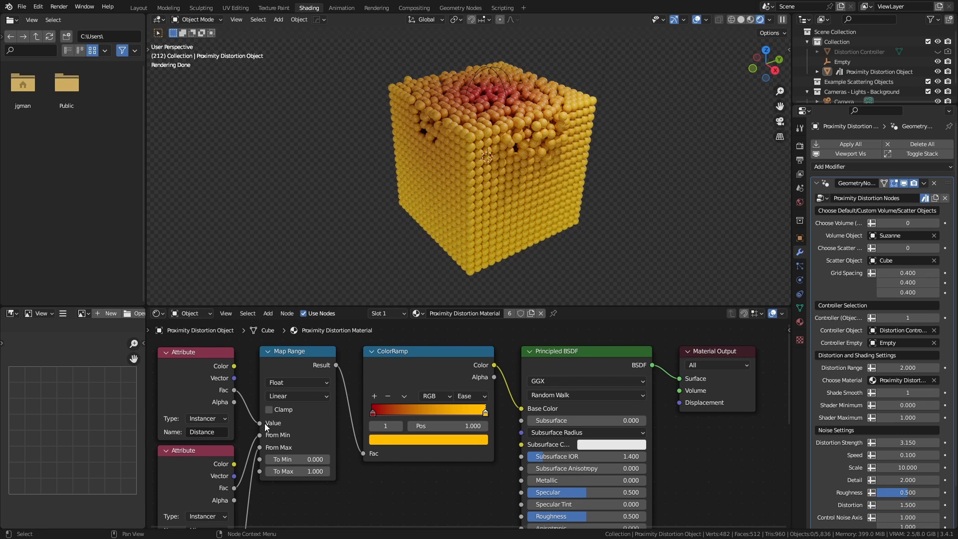
pyautogui.moveTo(196, 442)
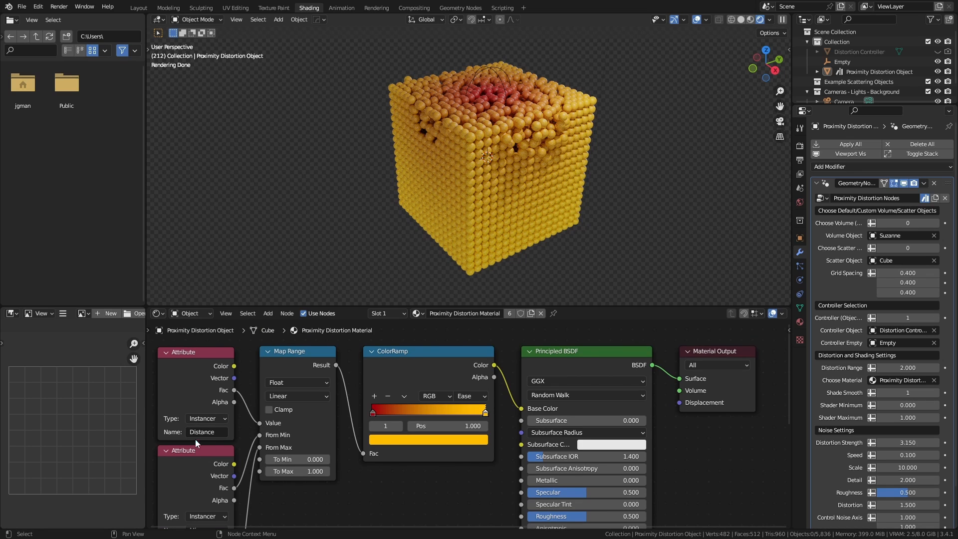
pyautogui.moveTo(202, 440)
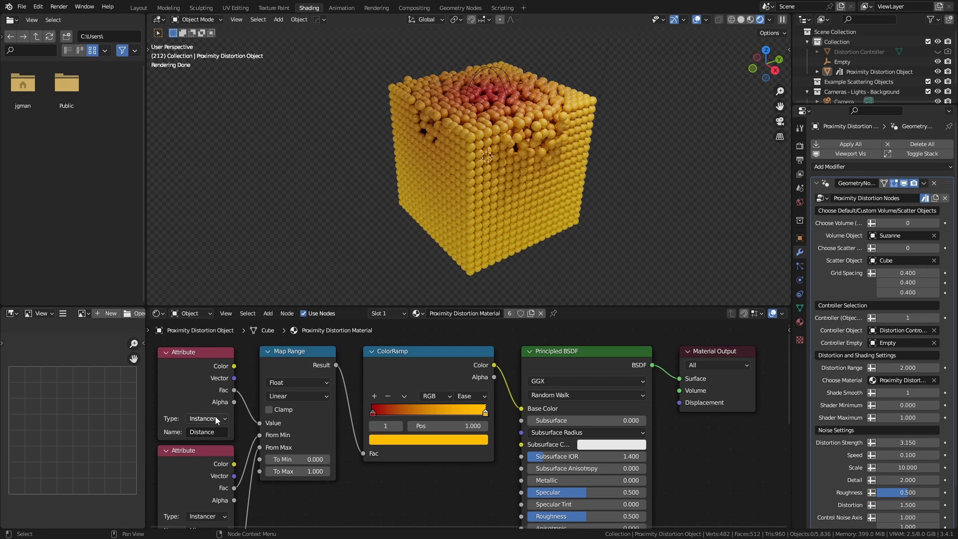
pyautogui.moveTo(263, 471)
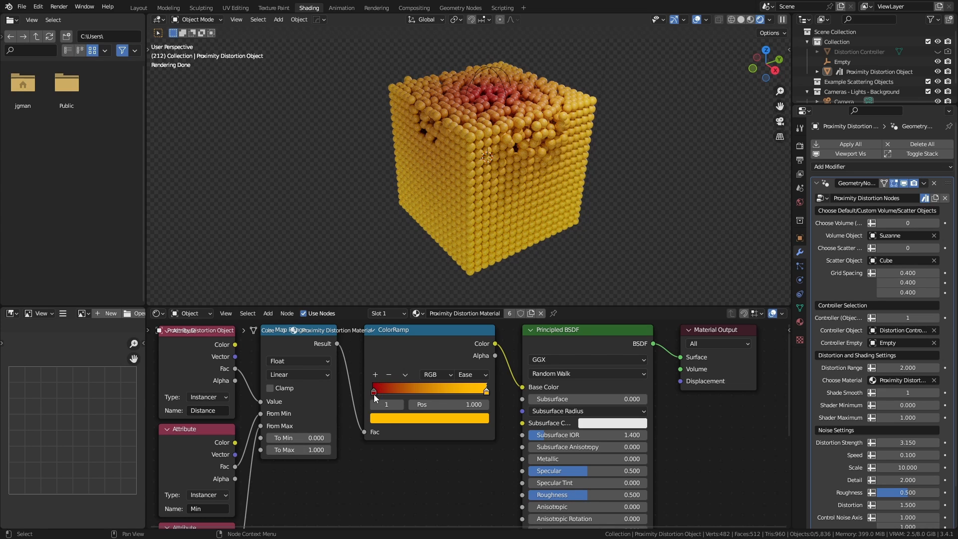
pyautogui.moveTo(494, 85)
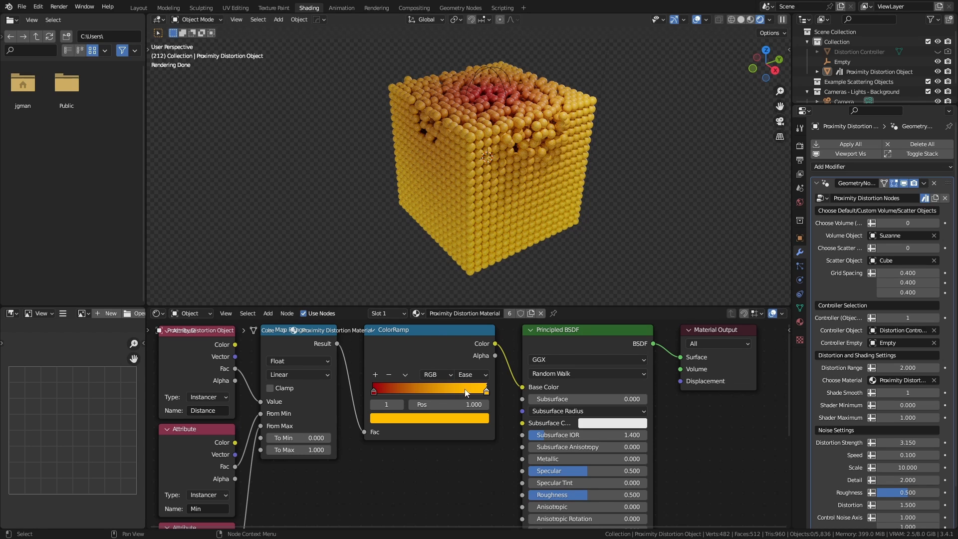
pyautogui.moveTo(486, 396)
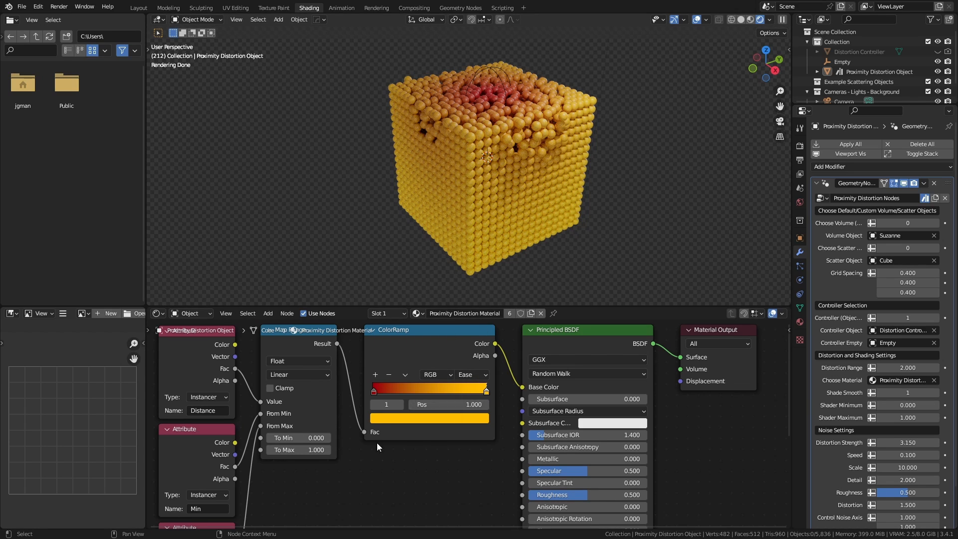
pyautogui.moveTo(446, 490)
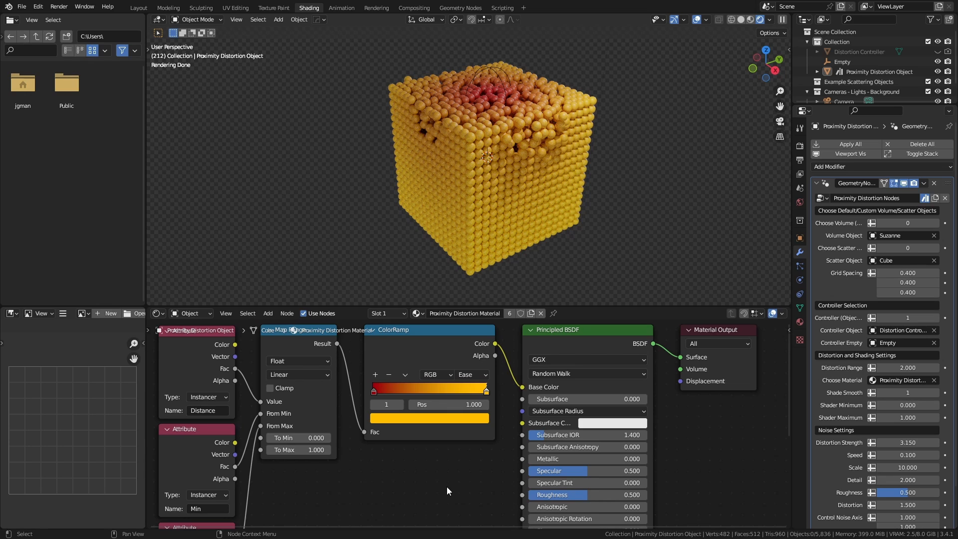
pyautogui.moveTo(536, 505)
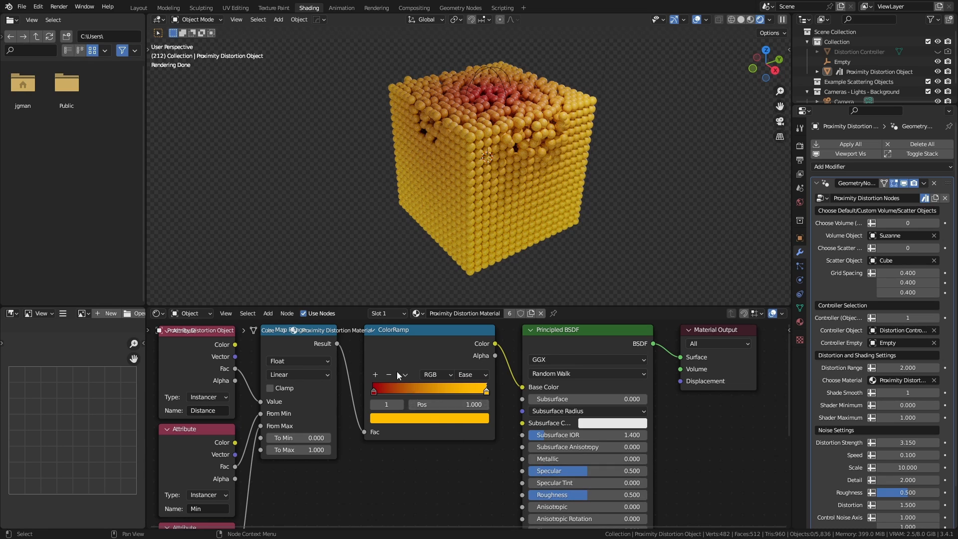
pyautogui.moveTo(304, 347)
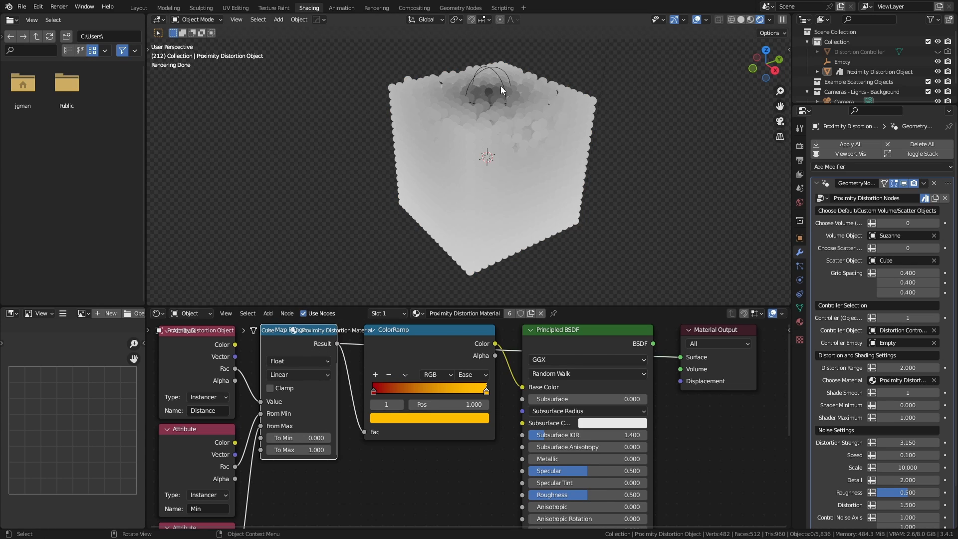
pyautogui.moveTo(495, 80)
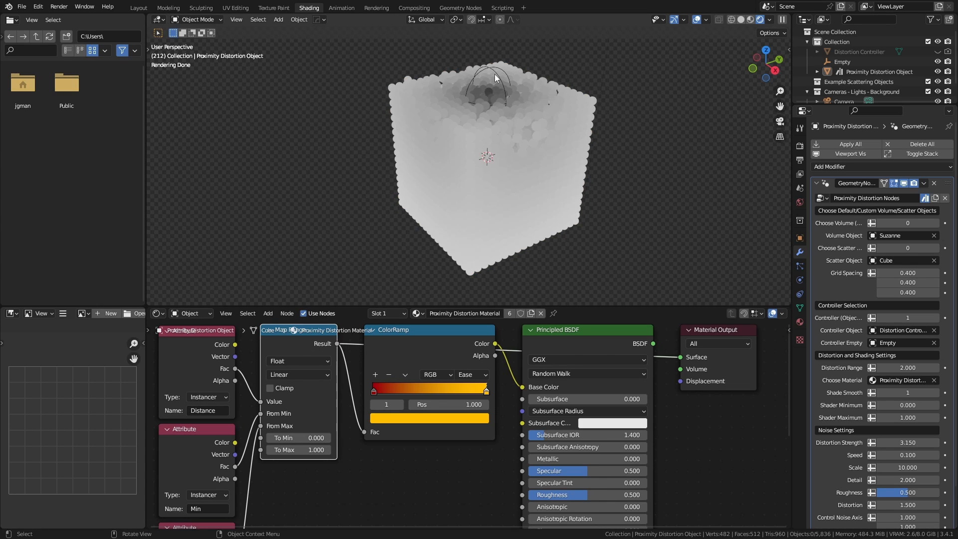
pyautogui.moveTo(337, 344)
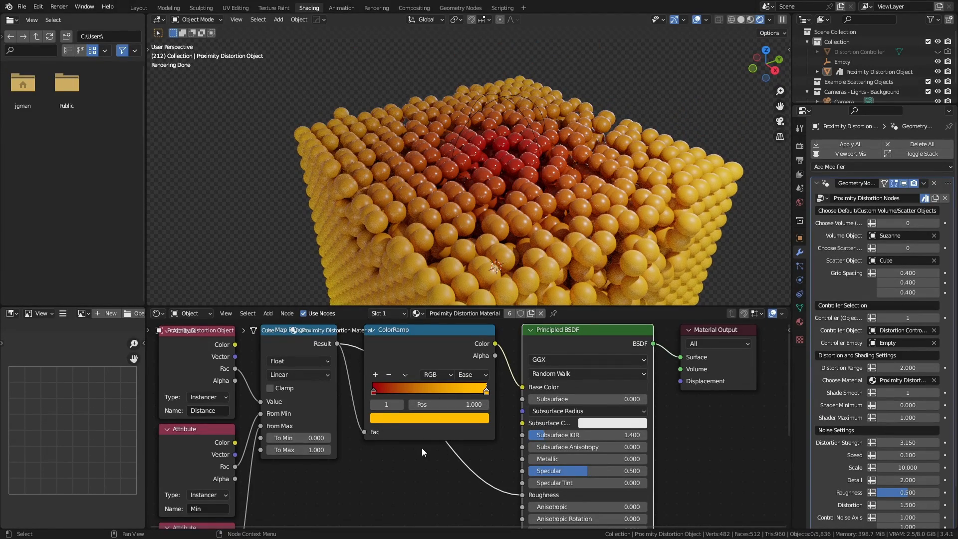
pyautogui.moveTo(510, 493)
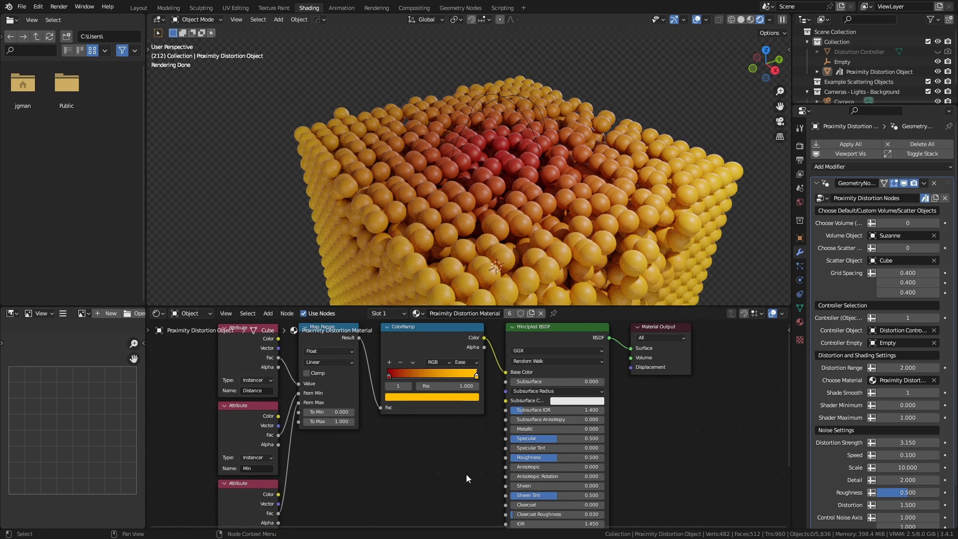
pyautogui.moveTo(485, 460)
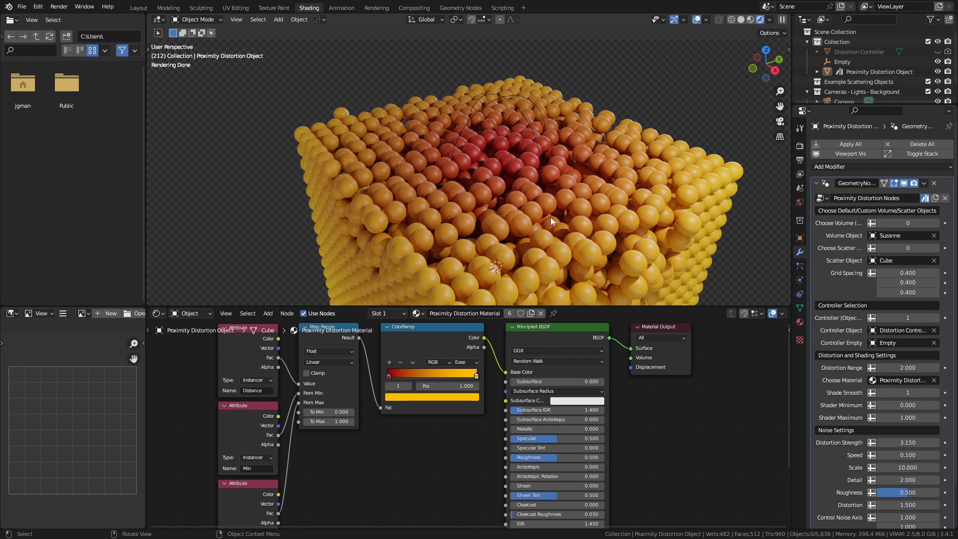
# - Switch to the Geometry Nodes workspace showing the Proximity Distortion Nodes tree
pyautogui.click(459, 7)
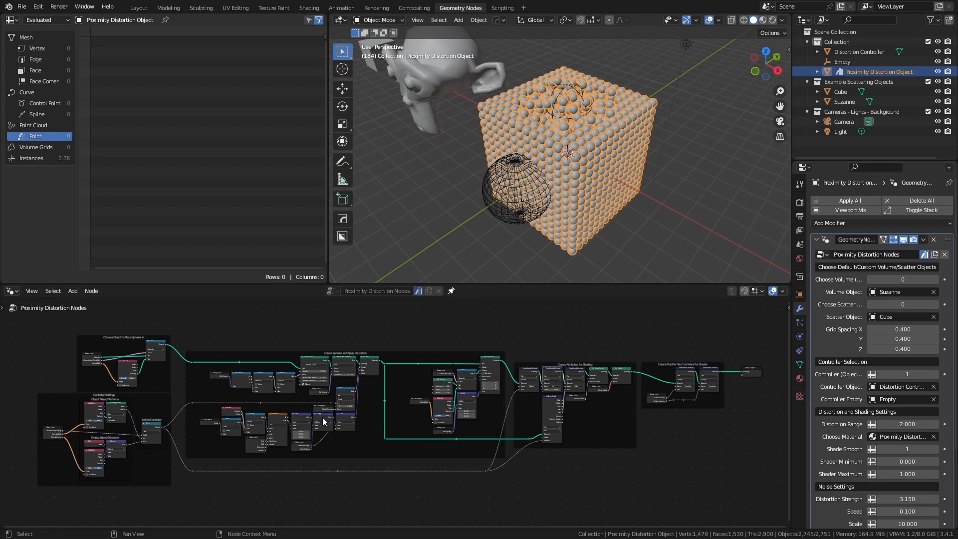
pyautogui.moveTo(306, 424)
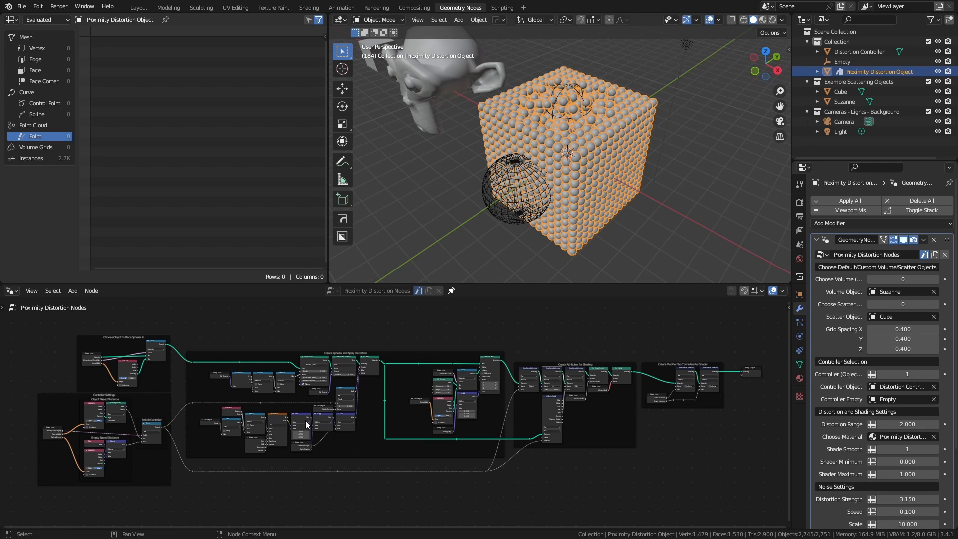
pyautogui.moveTo(287, 433)
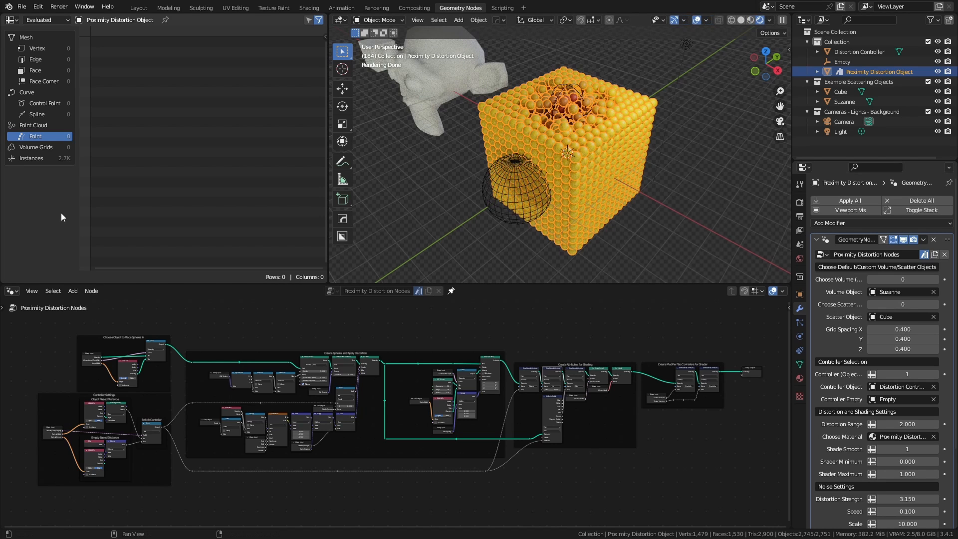
pyautogui.moveTo(206, 204)
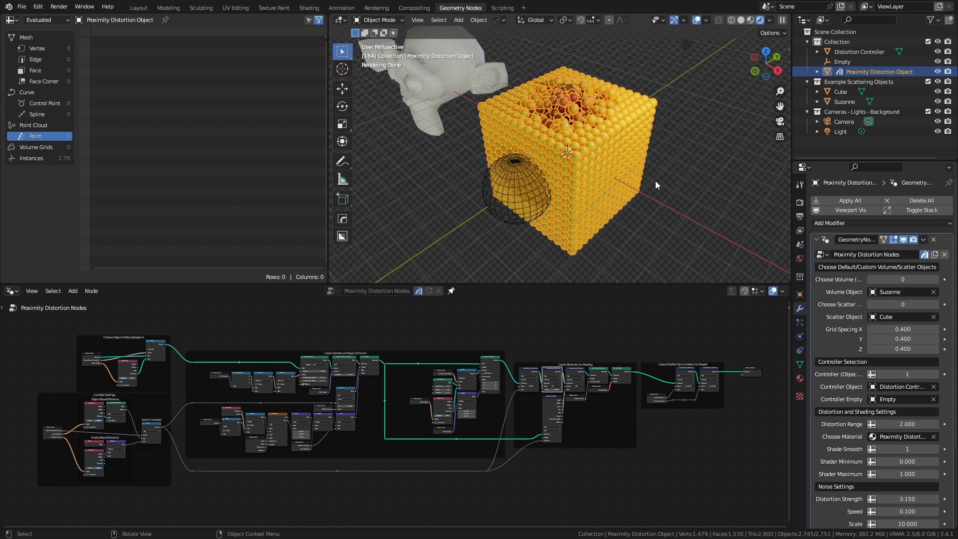
# - Set Choose Volume to 1 (Suzanne) and Choose Scatter to 1 (Cube)
pyautogui.click(903, 279)
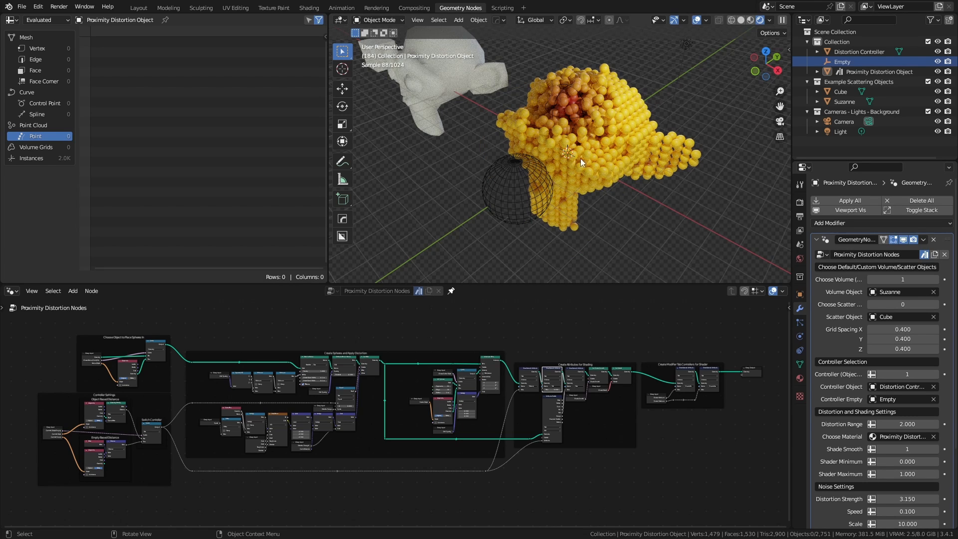
pyautogui.moveTo(893, 291)
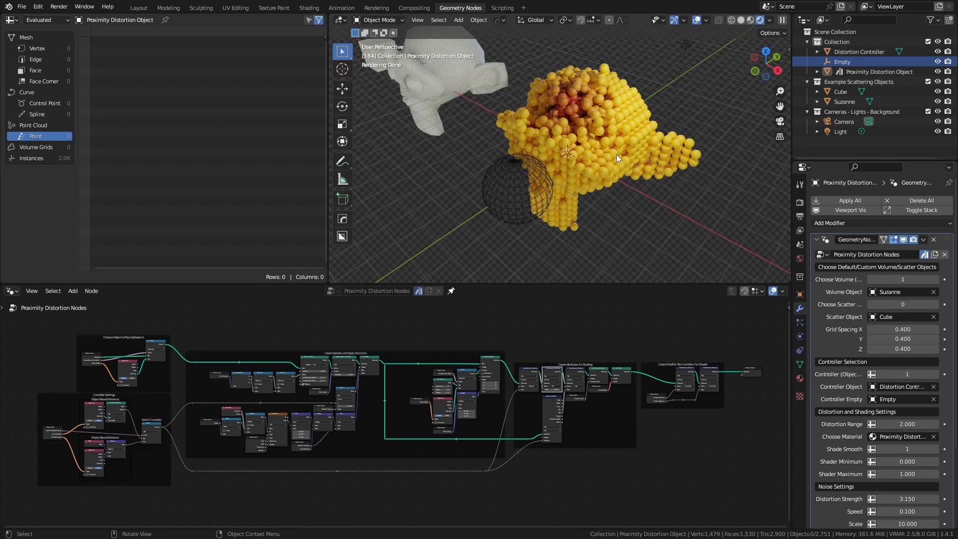
pyautogui.moveTo(626, 166)
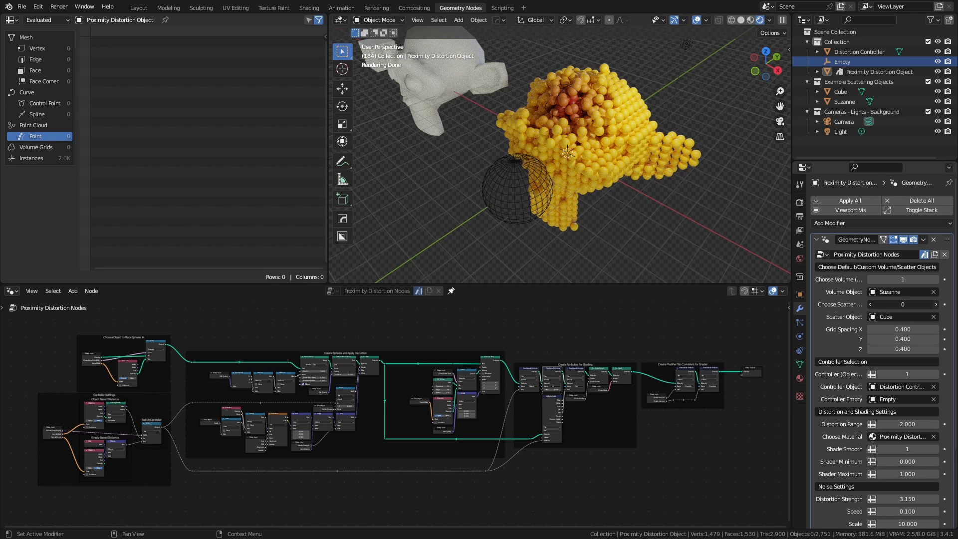
pyautogui.click(928, 304)
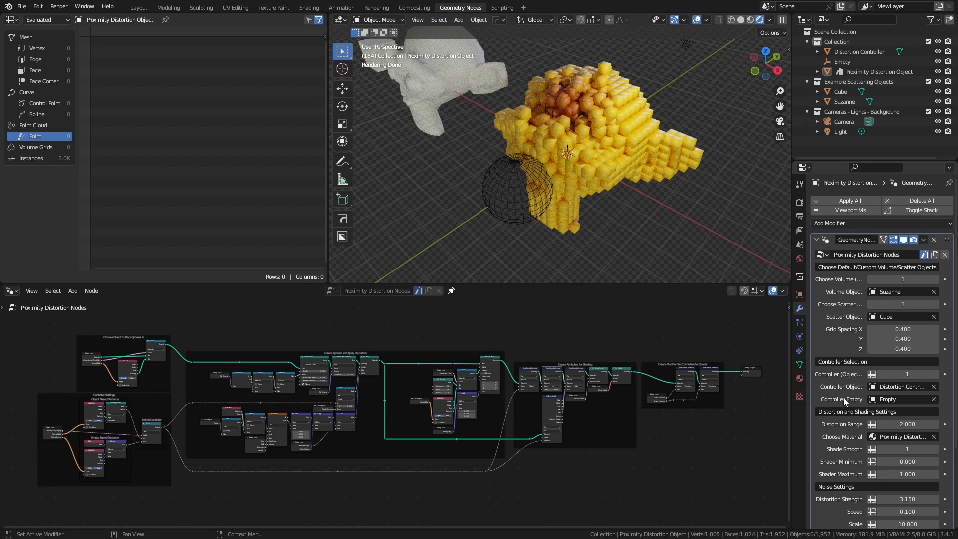
pyautogui.moveTo(877, 381)
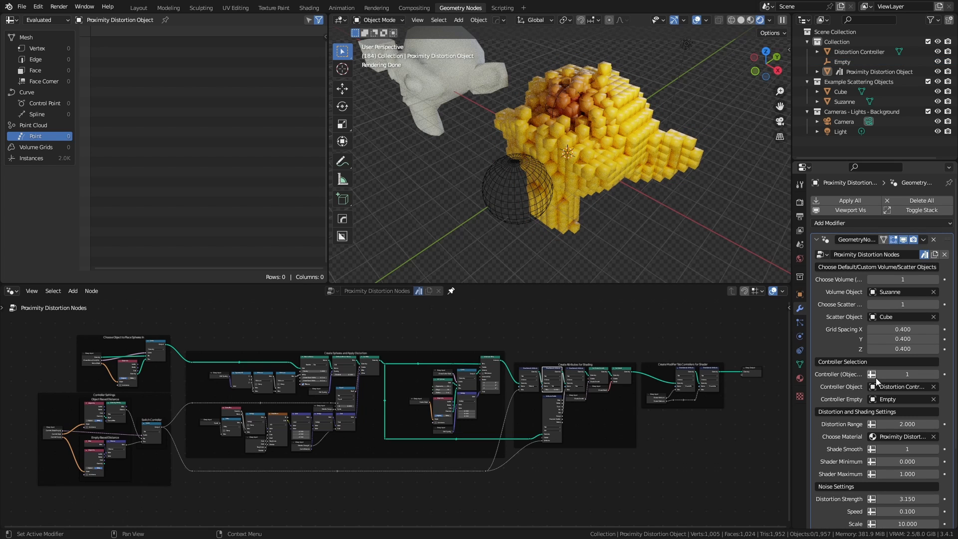
# - Set Distortion Range 2.74, Shade Smooth 0, Shader Minimum -0.28 and Maximum 0.97
pyautogui.click(906, 374)
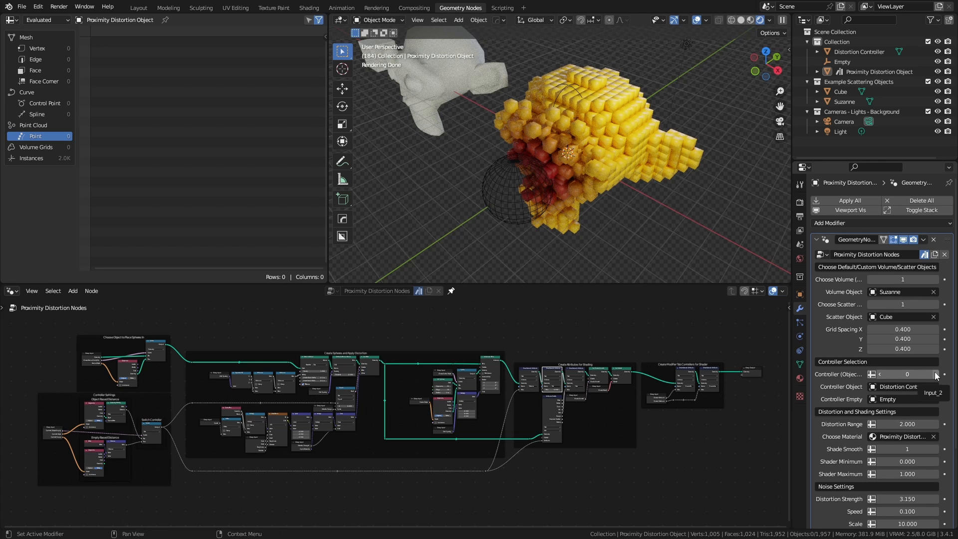
pyautogui.click(934, 373)
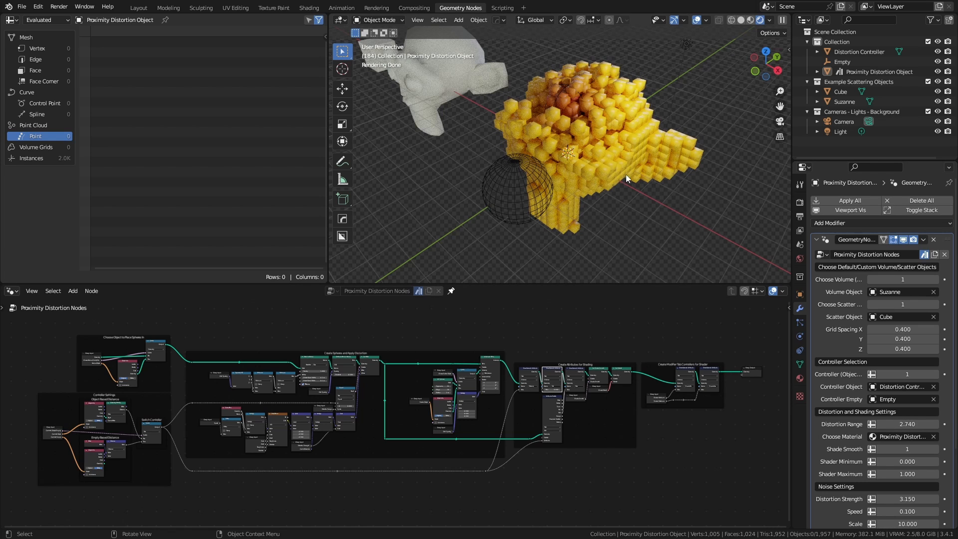
pyautogui.click(906, 461)
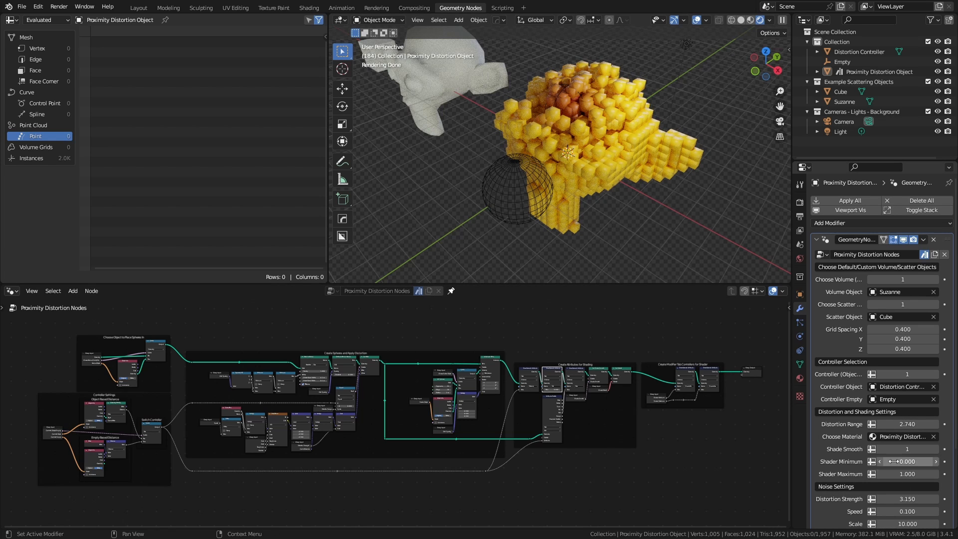
pyautogui.moveTo(901, 436)
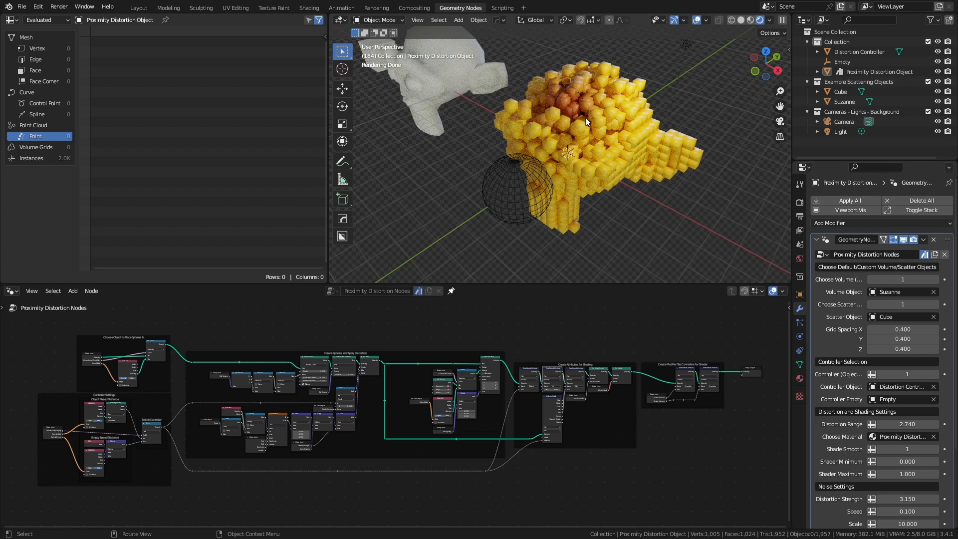
pyautogui.moveTo(907, 448)
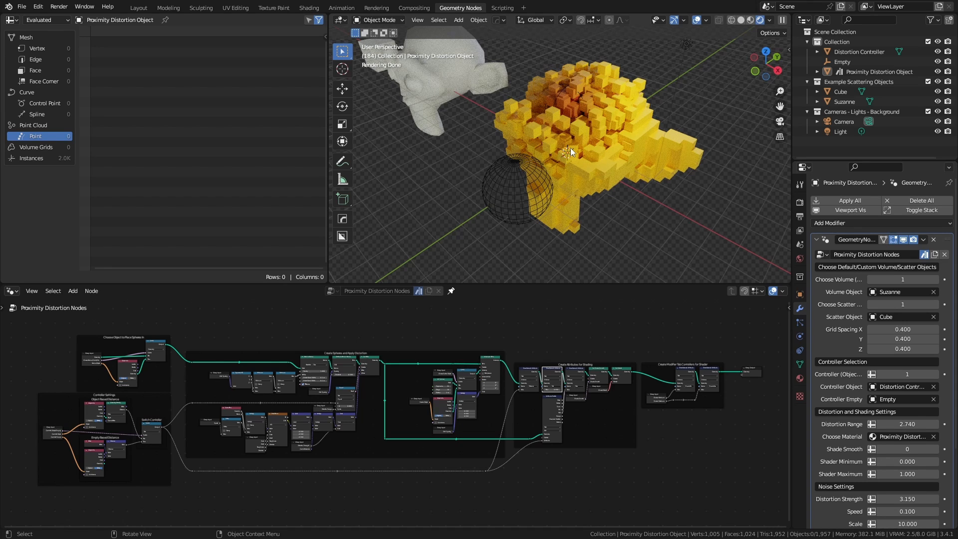
pyautogui.moveTo(903, 461)
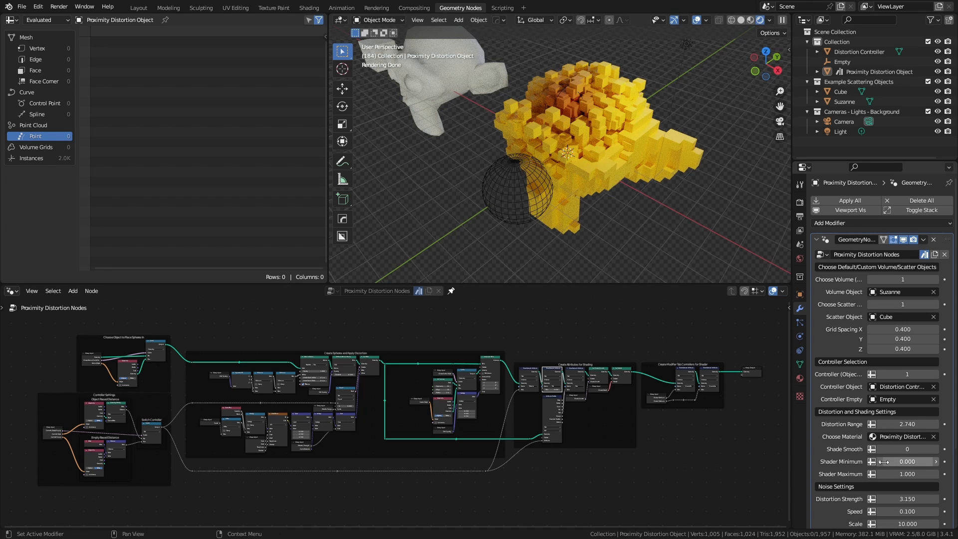
pyautogui.moveTo(907, 473)
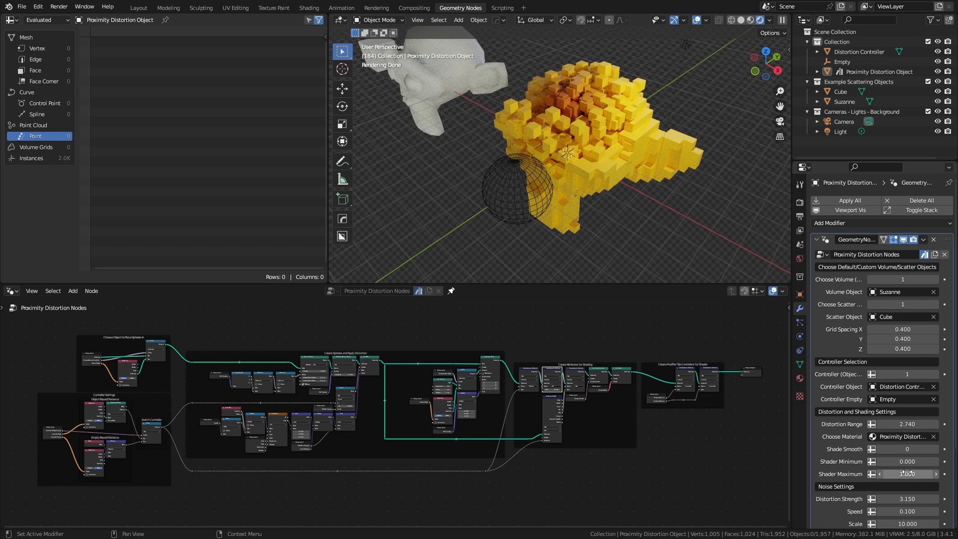
pyautogui.click(906, 461)
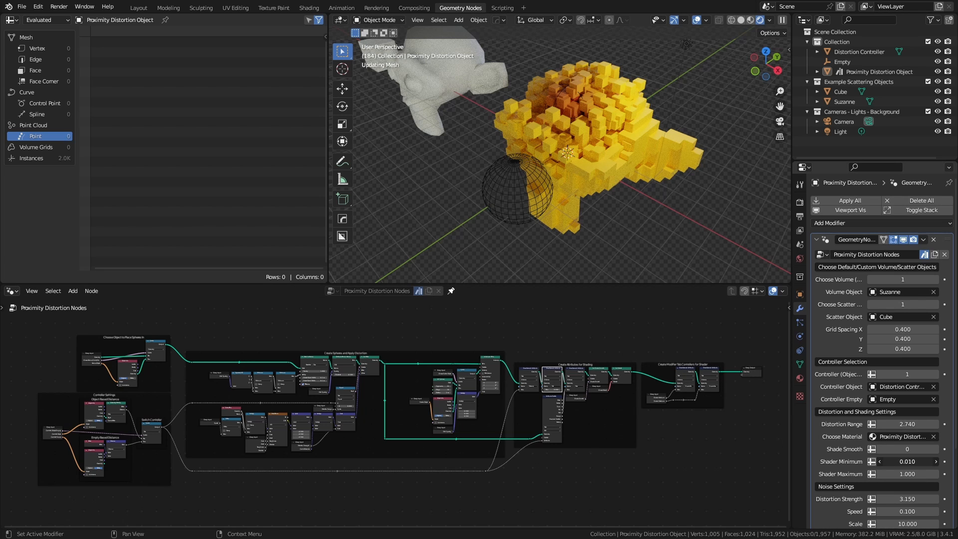
pyautogui.click(907, 460)
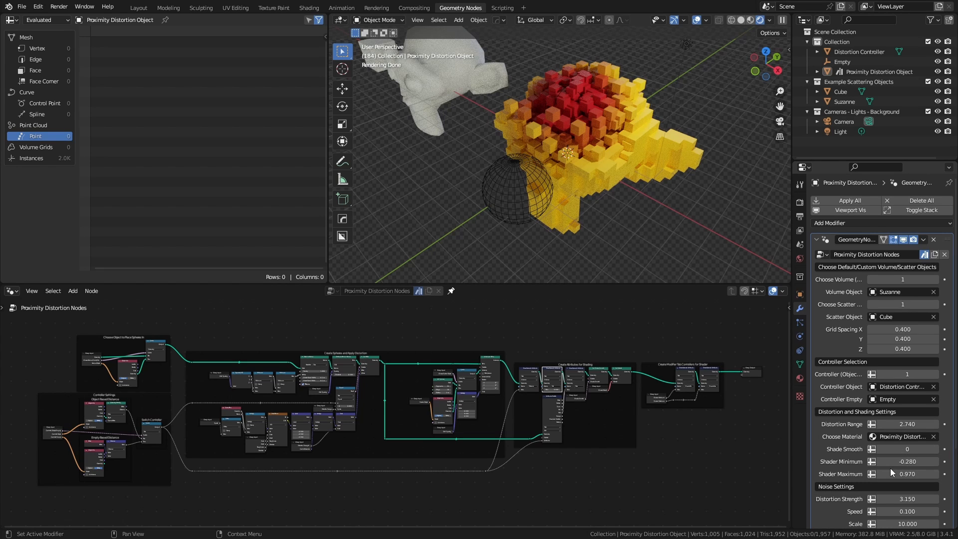
# - Set Distortion Strength 6.92, Speed 0.3 and Control Noise Axis 0, 0, 1
pyautogui.scroll(-3)
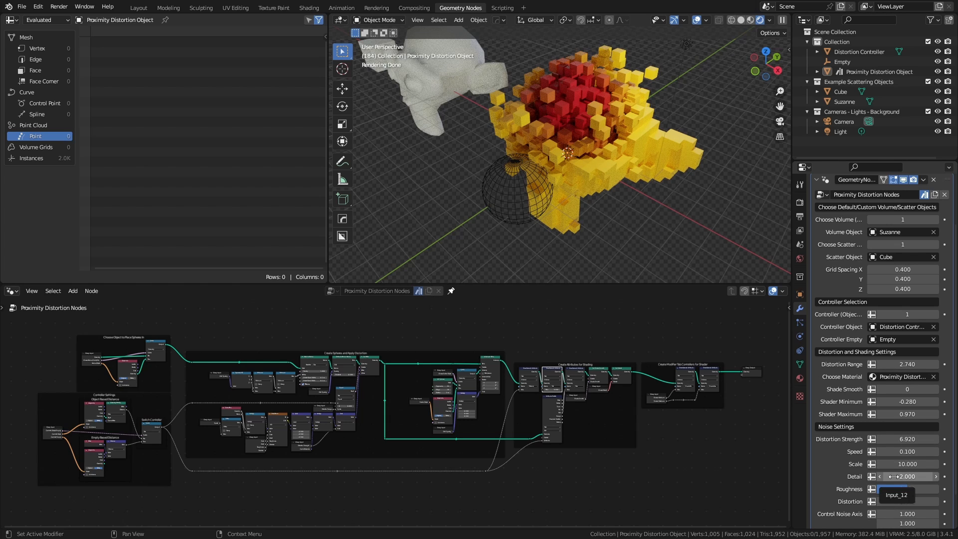
pyautogui.scroll(-3)
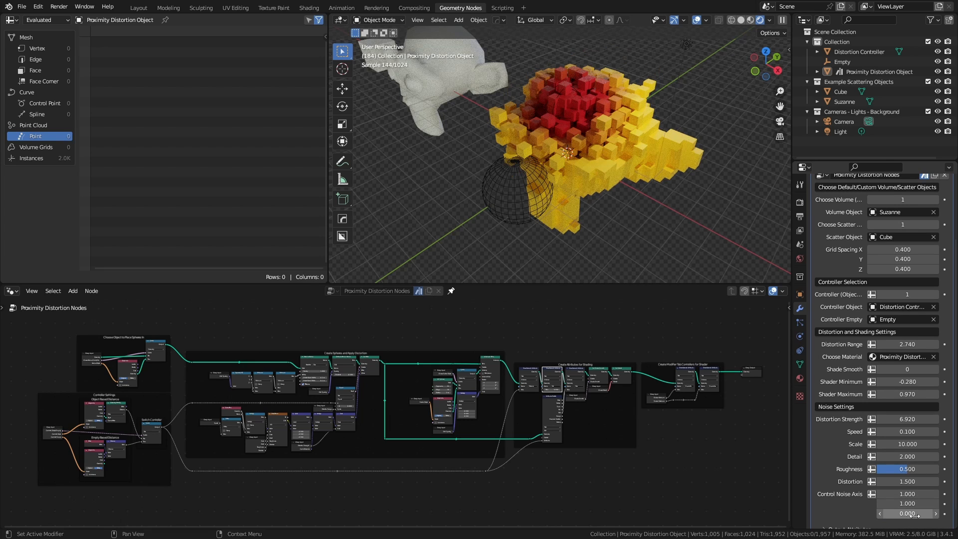
pyautogui.doubleClick(907, 494)
pyautogui.write('0.000')
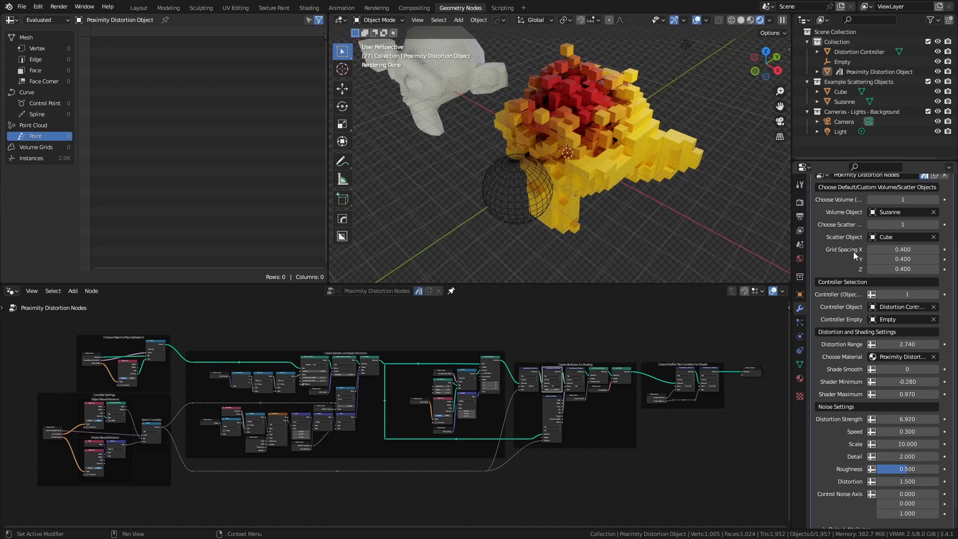
pyautogui.moveTo(907, 419)
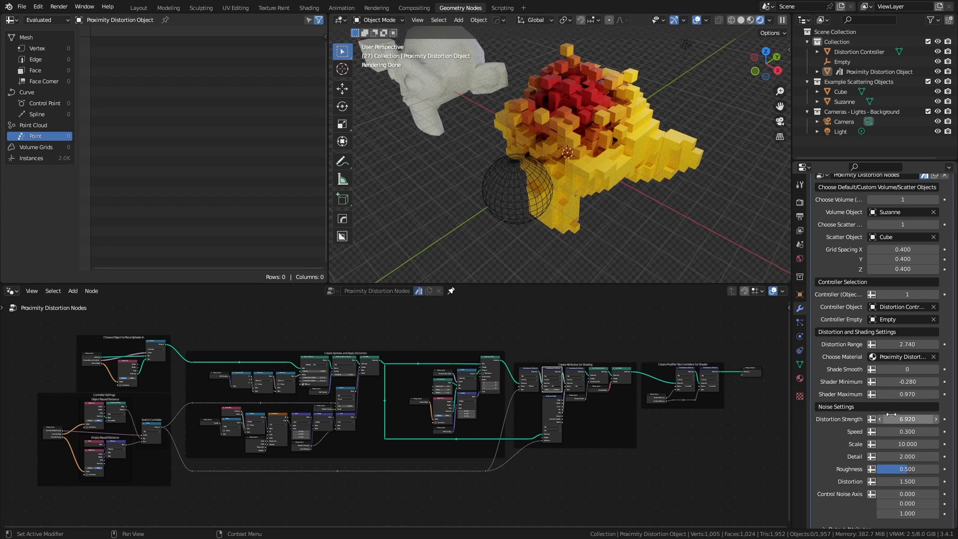
pyautogui.scroll(3)
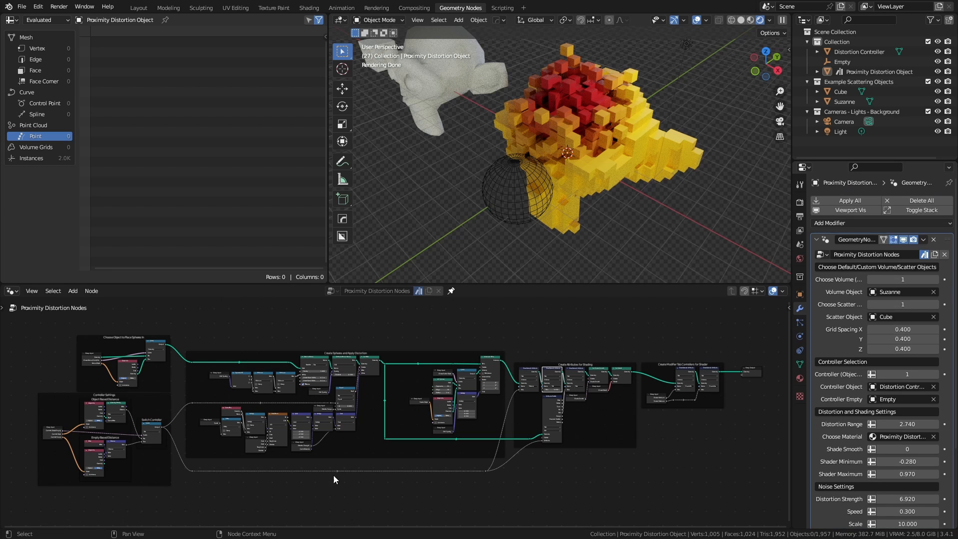
pyautogui.moveTo(138, 7)
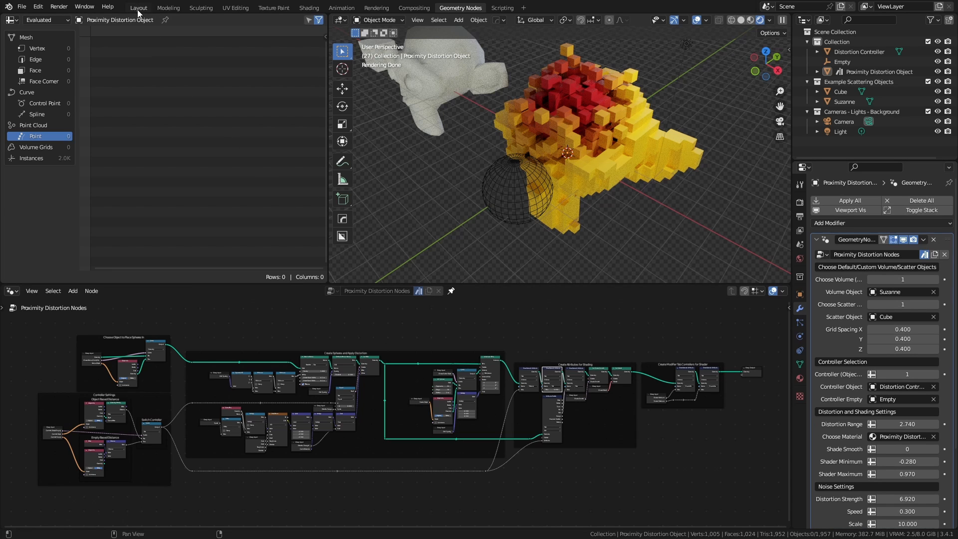
# - Switch to the Layout workspace to view the voxel Suzanne beside the original, sphere and camera
pyautogui.click(138, 7)
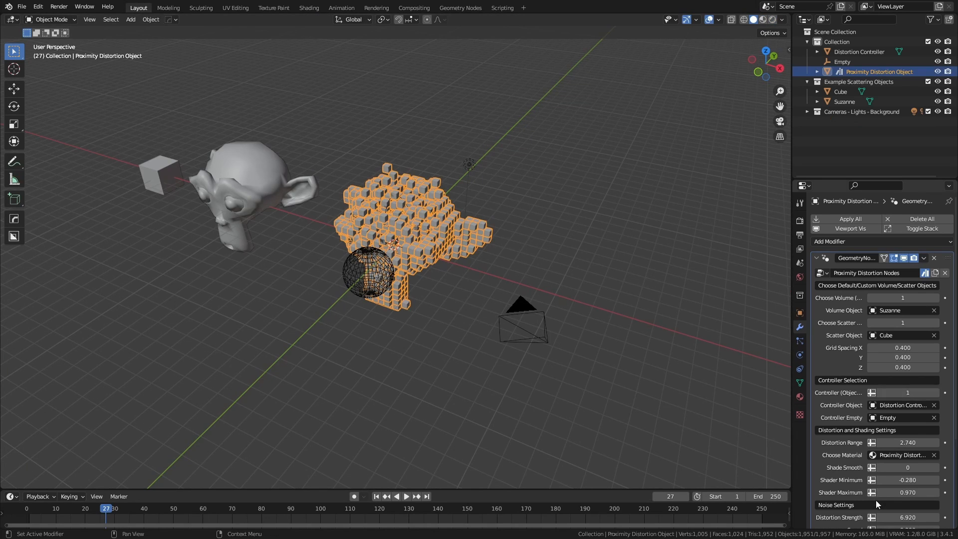
pyautogui.moveTo(871, 517)
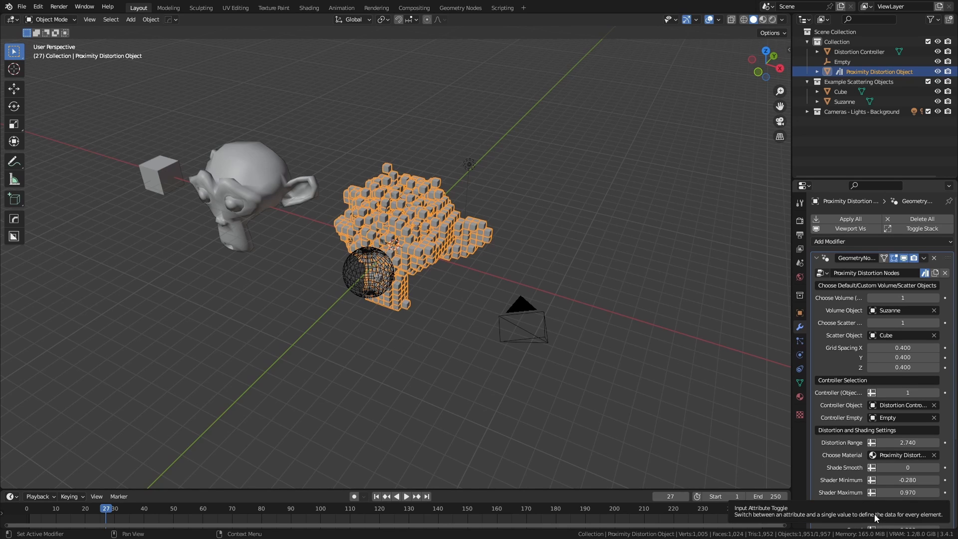